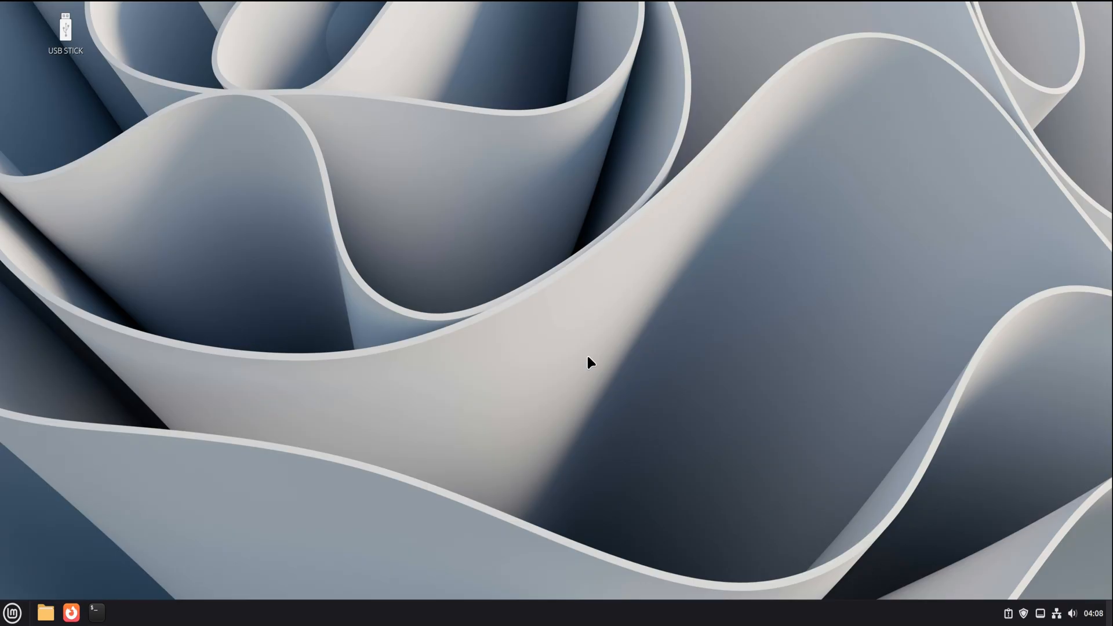
{"action": "mouse_move", "coordinate": [355, 350]}
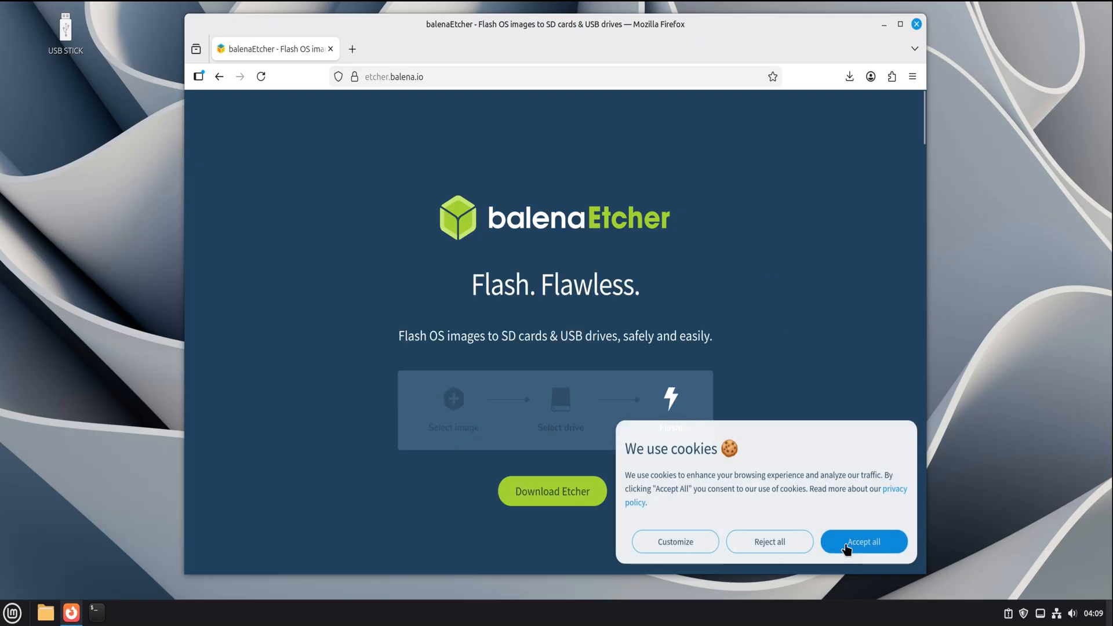
Step: Accept the site's cookies and scroll to the Download Etcher package table
{"action": "left_click", "coordinate": [863, 542]}
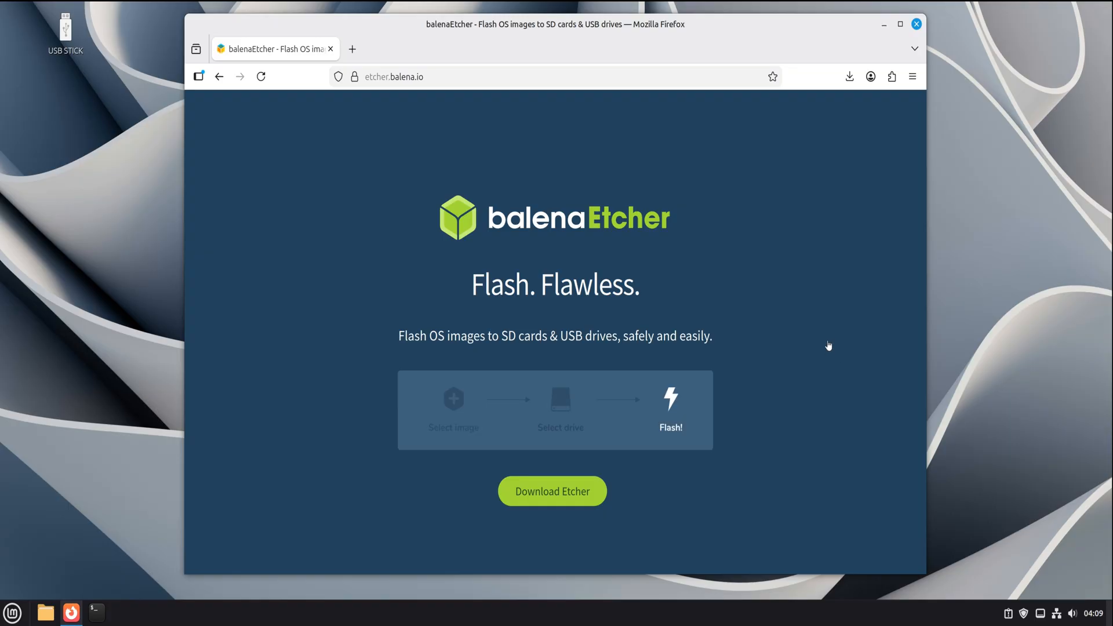
{"action": "scroll", "scroll_direction": "down", "scroll_amount": 3}
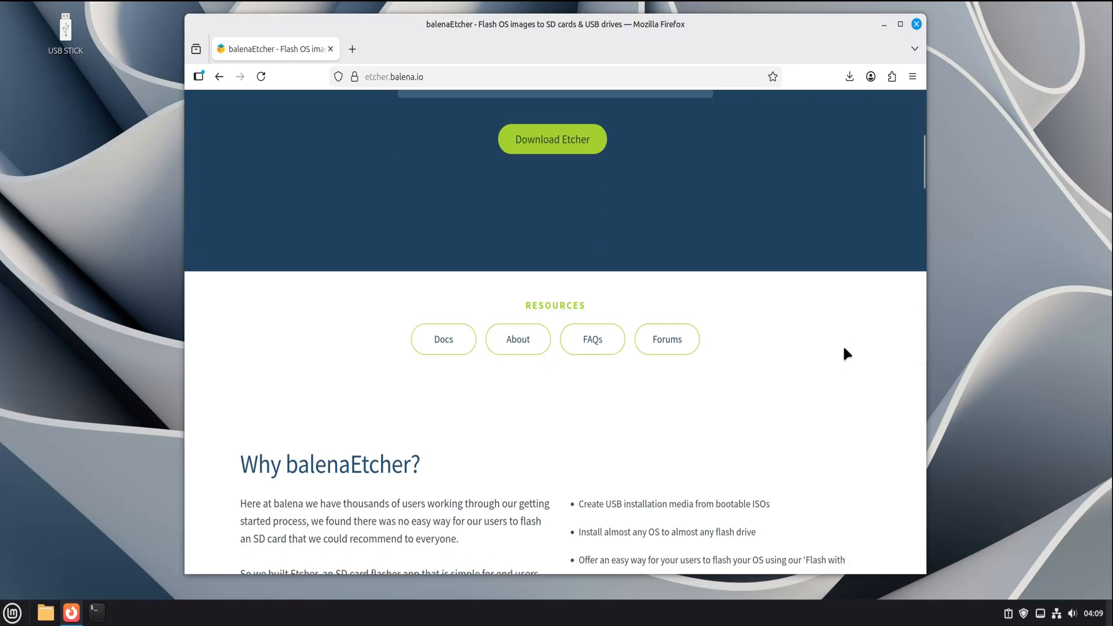
{"action": "scroll", "scroll_direction": "down", "scroll_amount": 3}
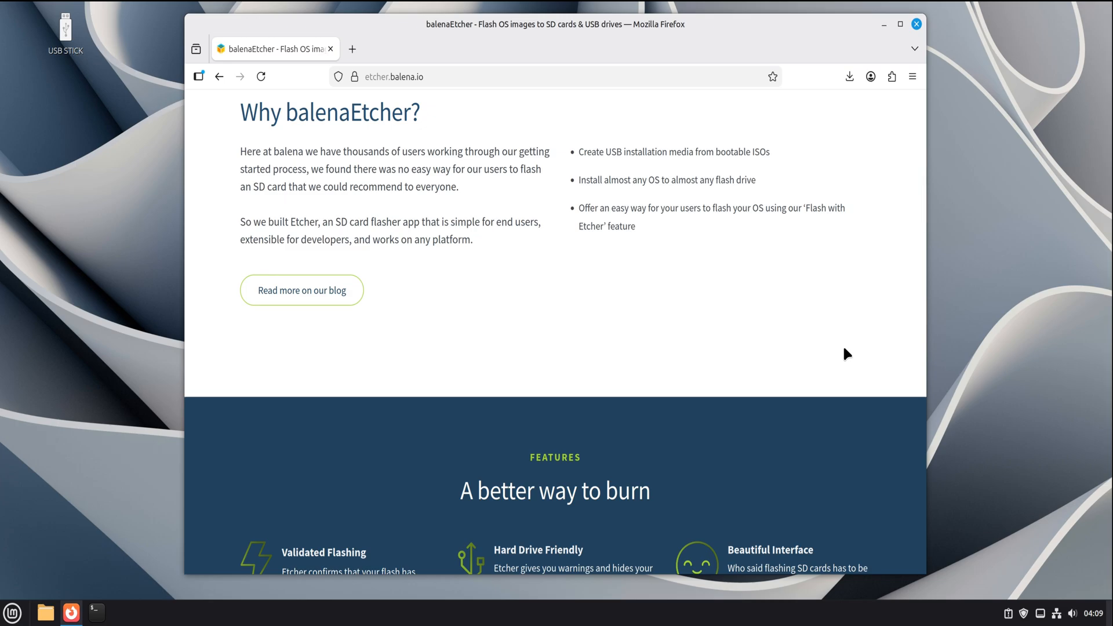
{"action": "scroll", "scroll_direction": "down", "scroll_amount": 3}
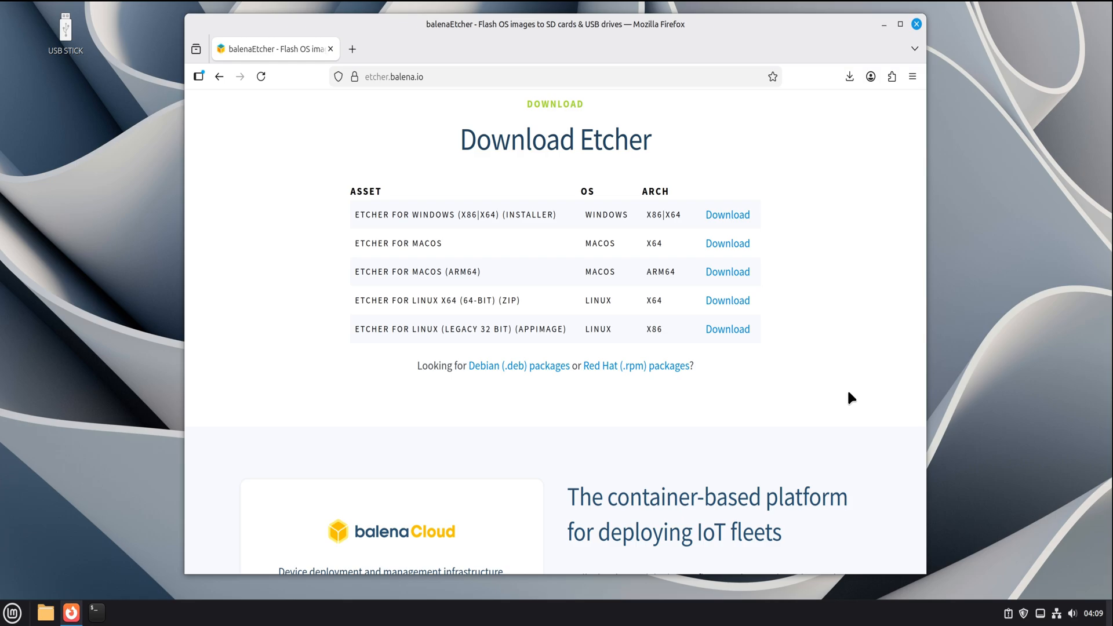
{"action": "mouse_move", "coordinate": [650, 310]}
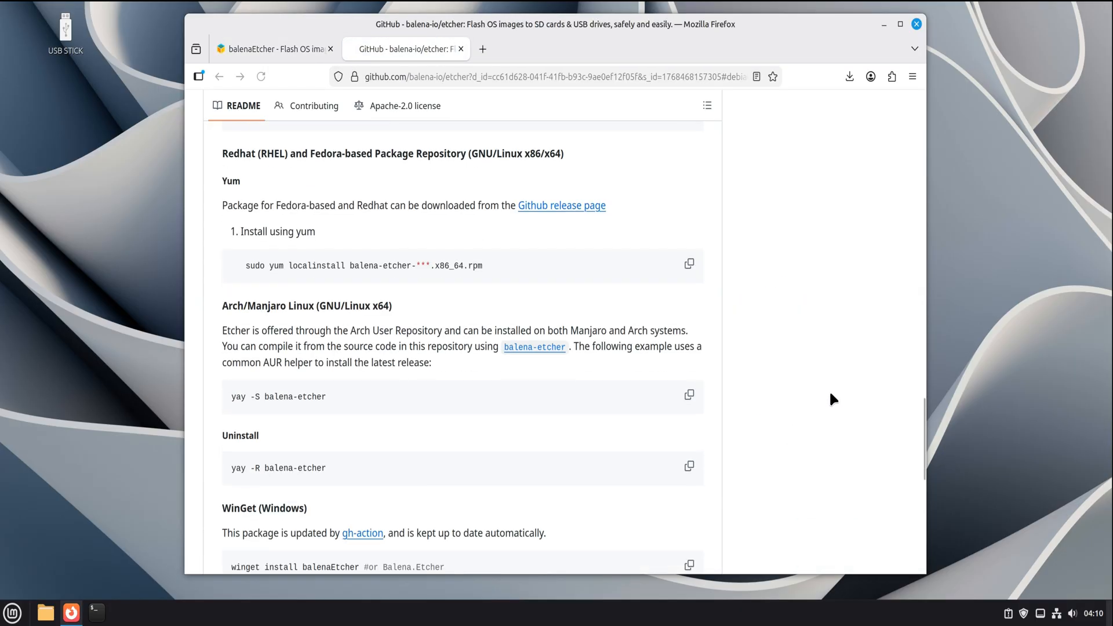
Step: From the v2.1.4 GitHub release, download balena-etcher_2.1.4_amd64.deb
{"action": "scroll", "scroll_direction": "up", "scroll_amount": 3}
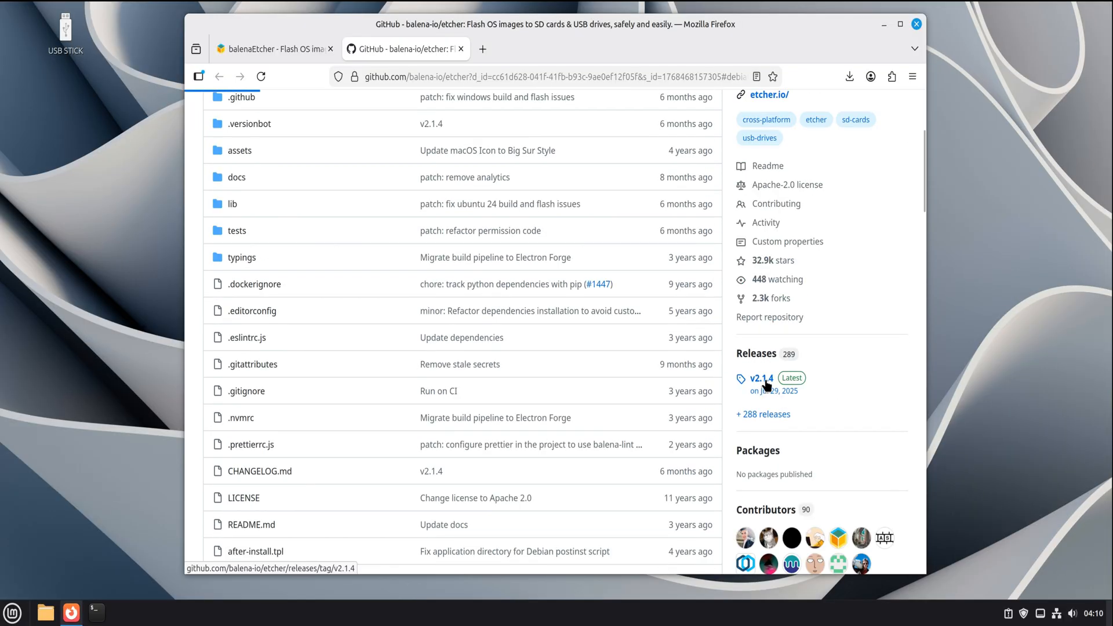
{"action": "left_click", "coordinate": [761, 378]}
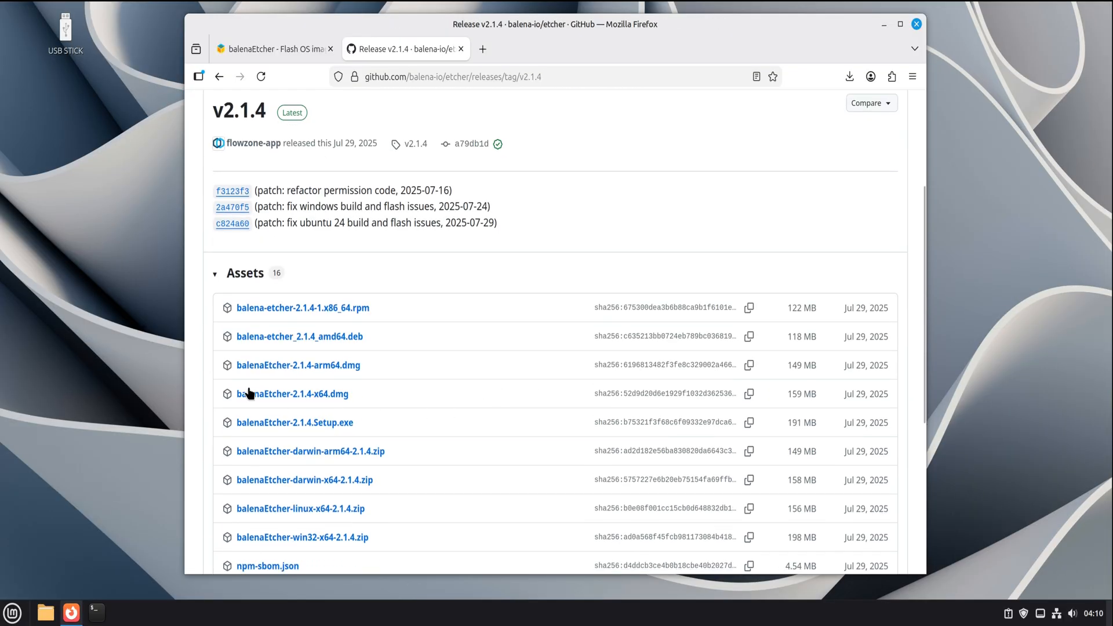
{"action": "mouse_move", "coordinate": [299, 336]}
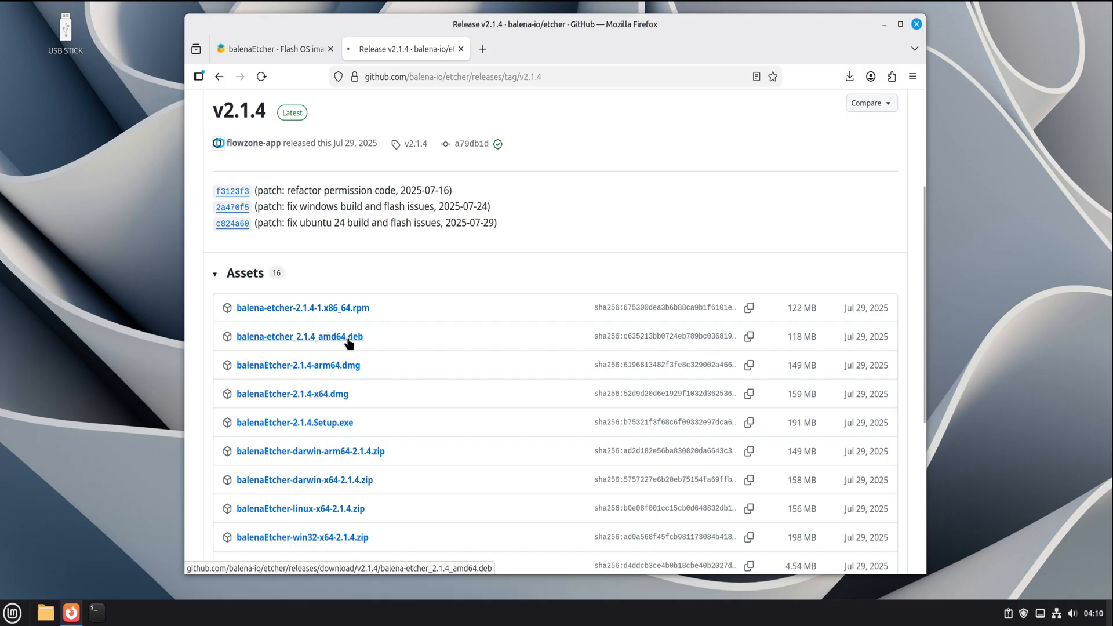
{"action": "left_click", "coordinate": [299, 336]}
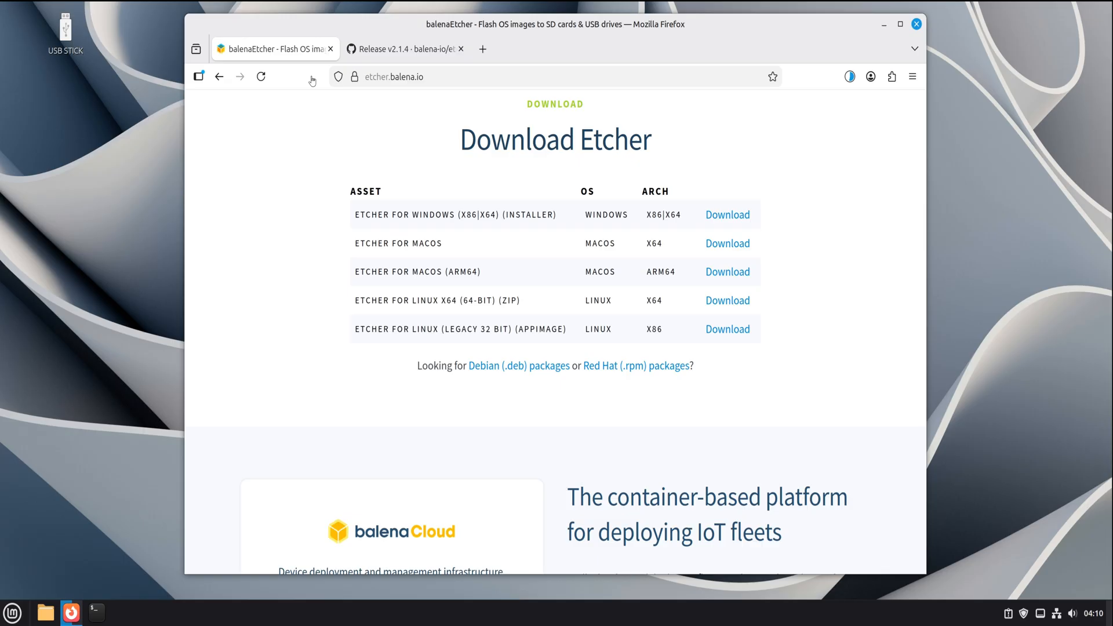
{"action": "mouse_move", "coordinate": [875, 396]}
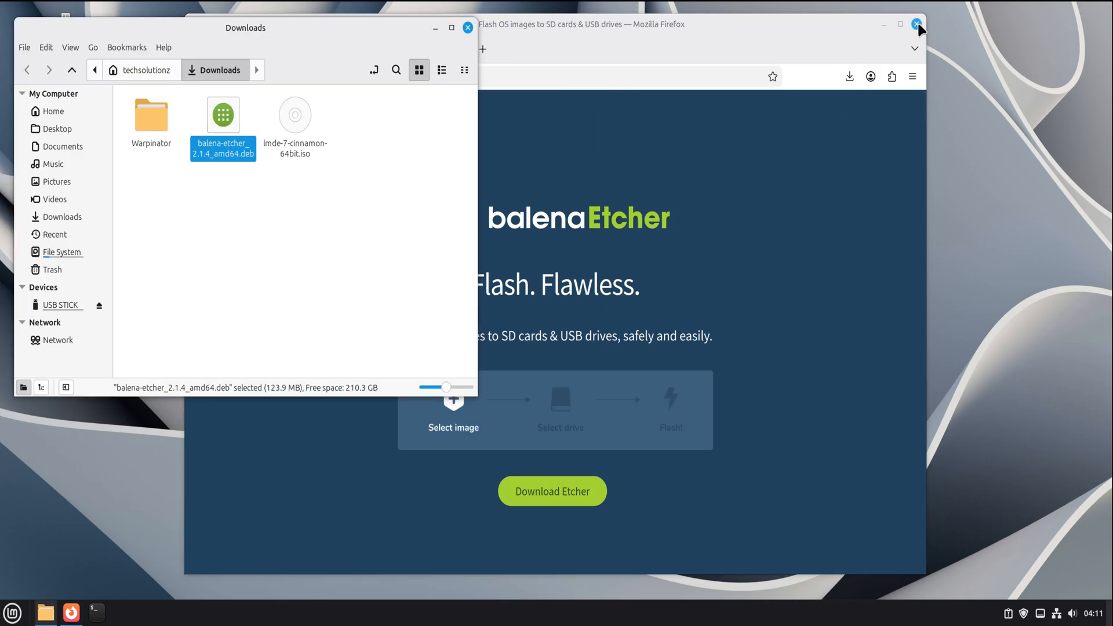
Step: Open balena-etcher_2.1.4_amd64.deb with the Package Installer from its context menu
{"action": "right_click", "coordinate": [223, 127]}
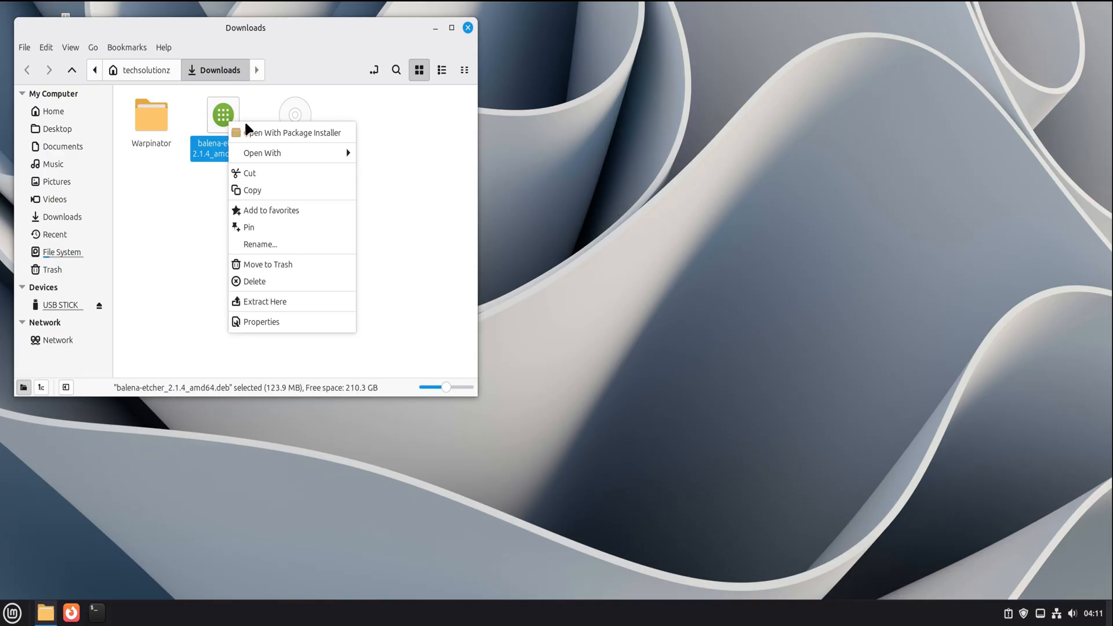
{"action": "left_click", "coordinate": [294, 132]}
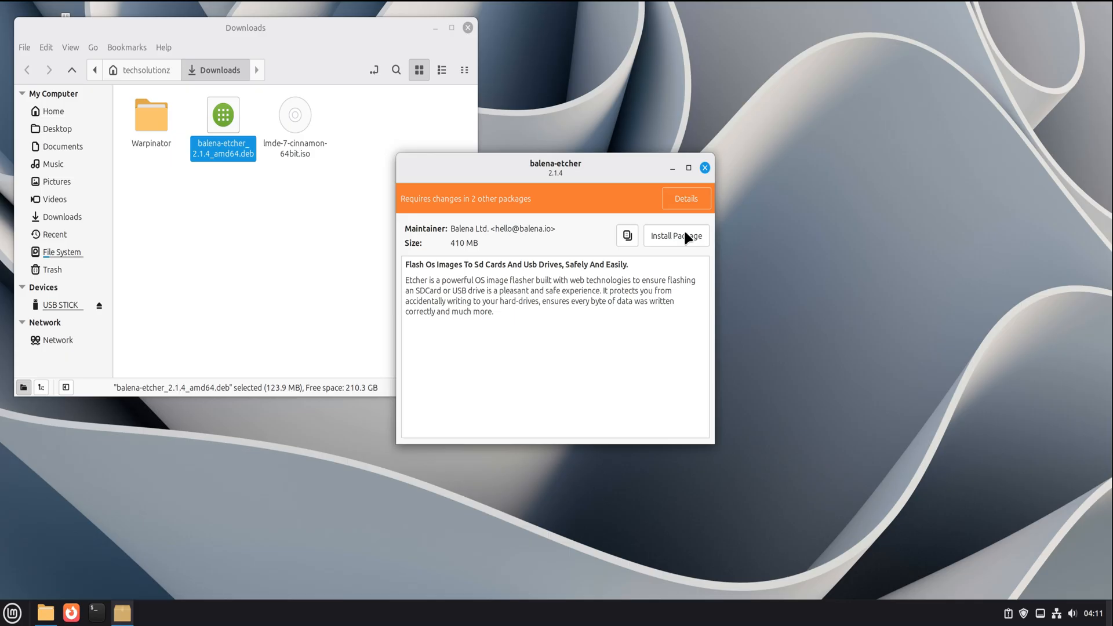
Step: Install balena-etcher 2.1.4, authenticating and agreeing to the extra libraries
{"action": "left_click", "coordinate": [674, 235]}
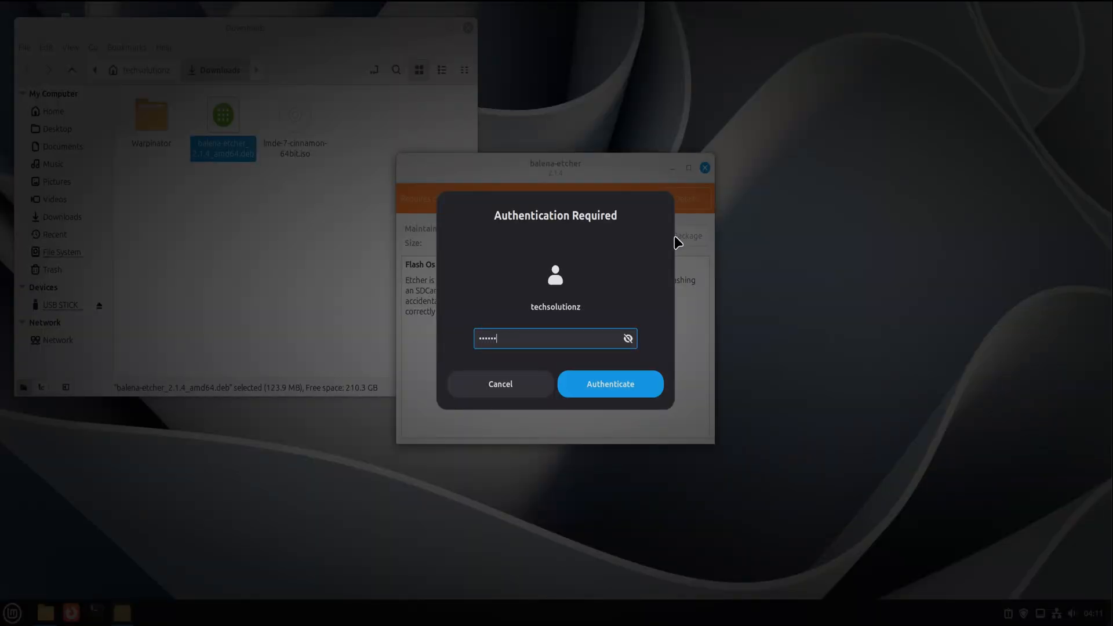
{"action": "left_click", "coordinate": [609, 384]}
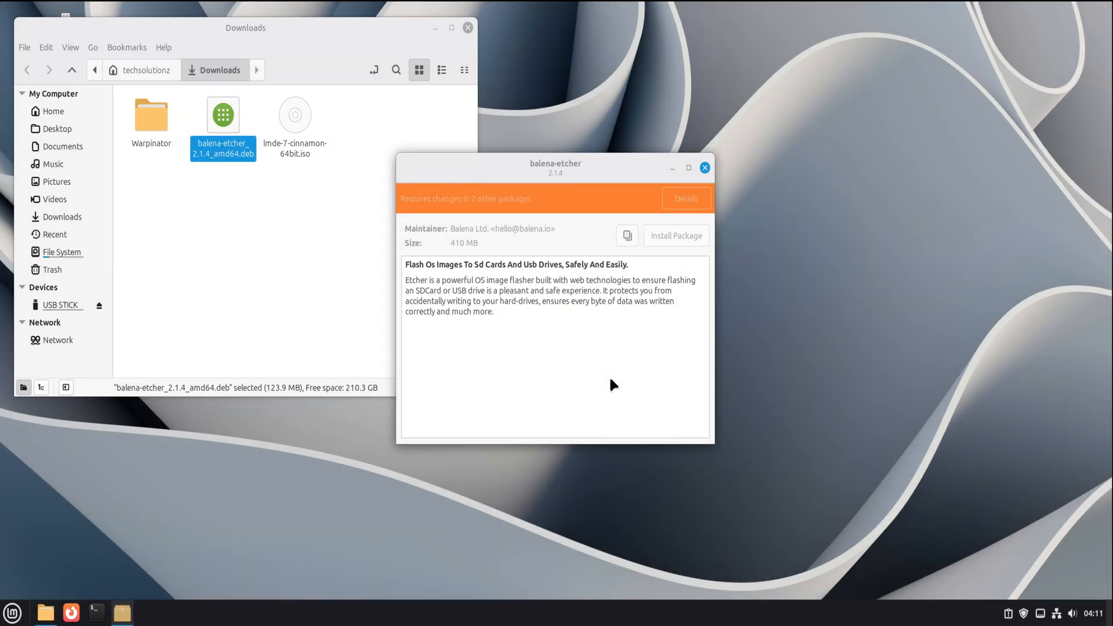
{"action": "left_click", "coordinate": [674, 236]}
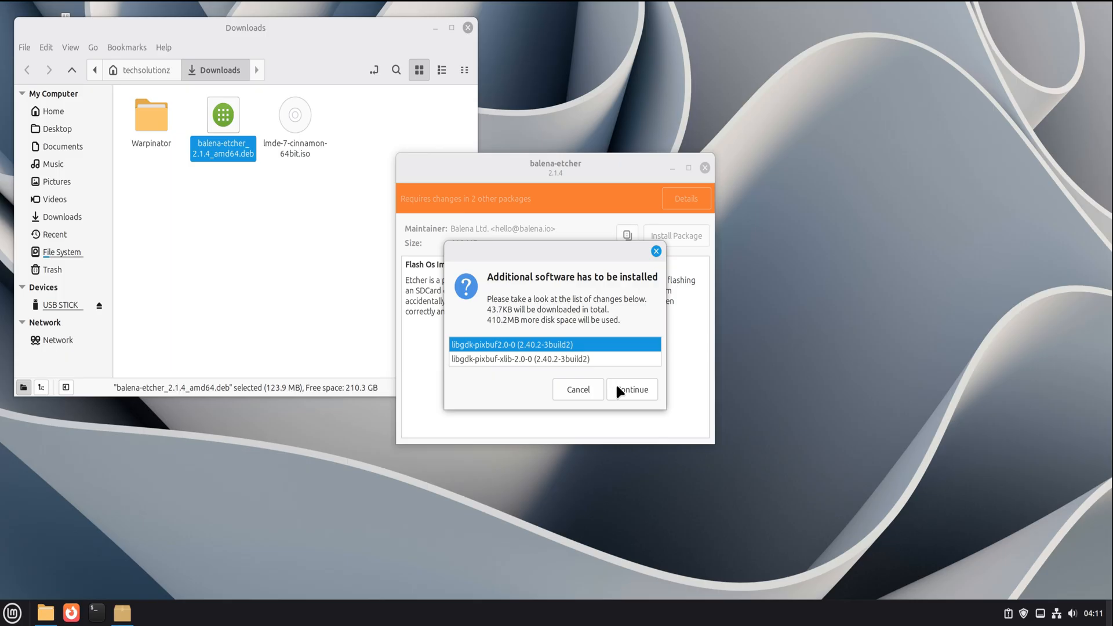
{"action": "left_click", "coordinate": [631, 389]}
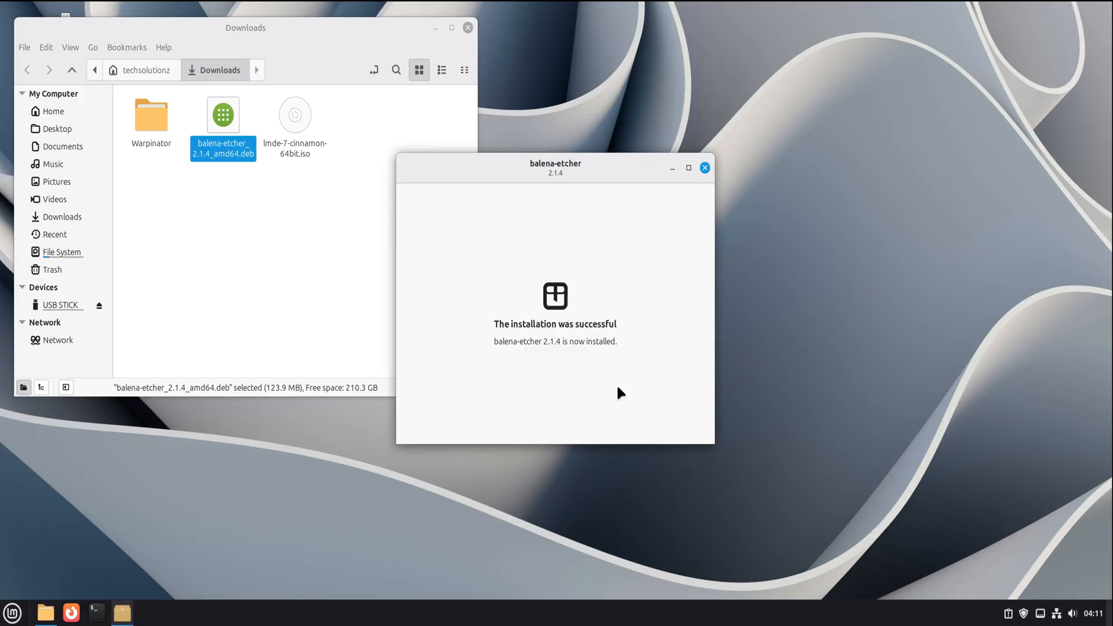
{"action": "mouse_move", "coordinate": [552, 378]}
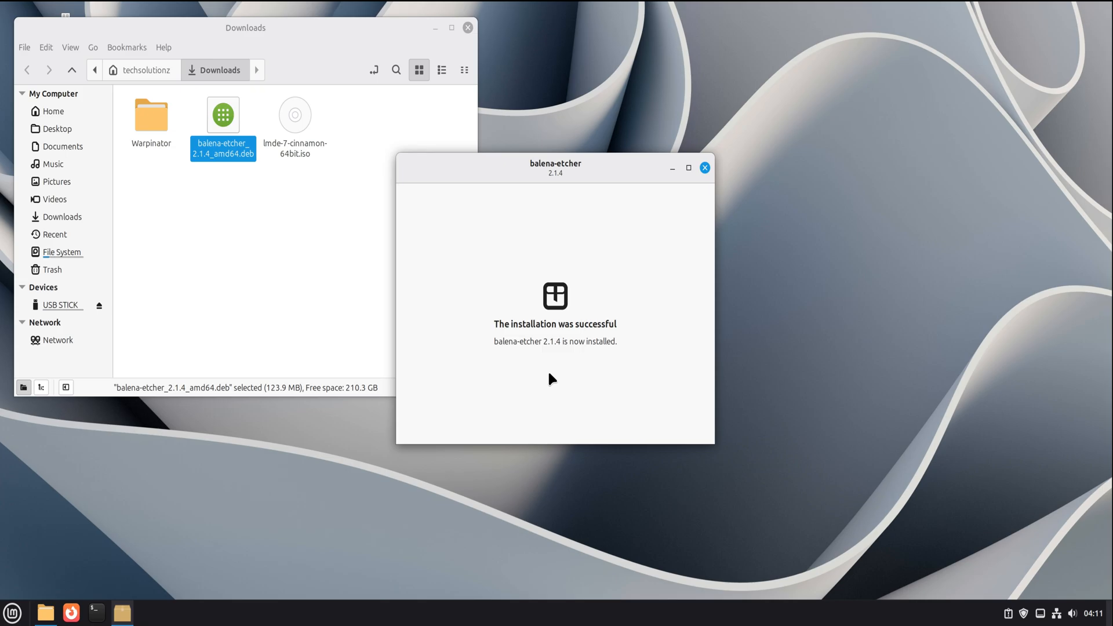
{"action": "mouse_move", "coordinate": [545, 362]}
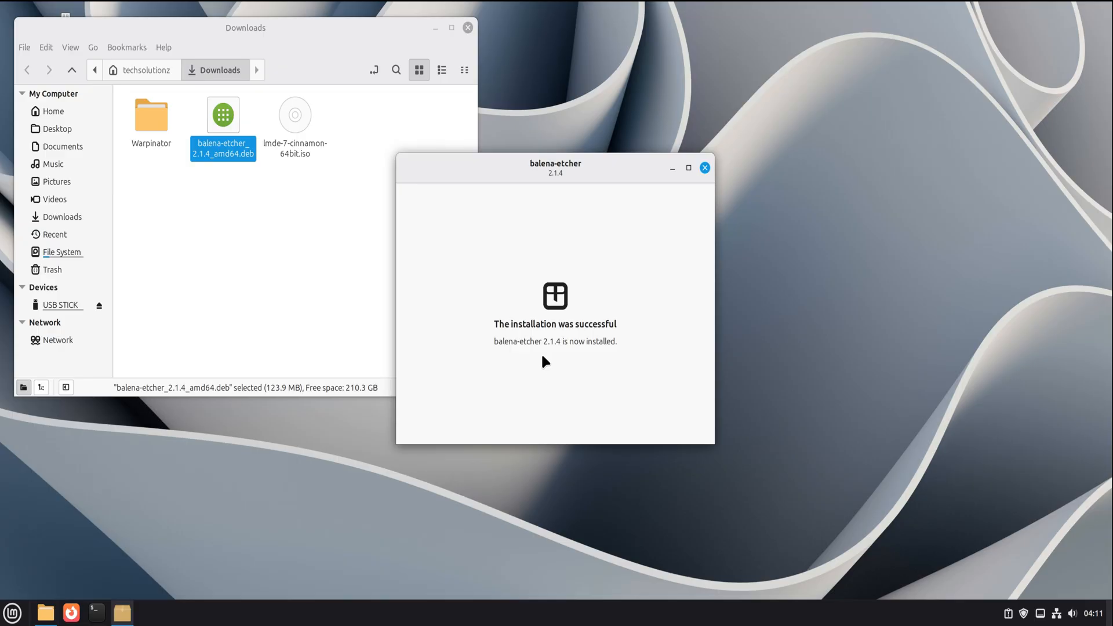
Step: Close GDebi and the Downloads window, then bring up the Mint menu
{"action": "left_click", "coordinate": [704, 167]}
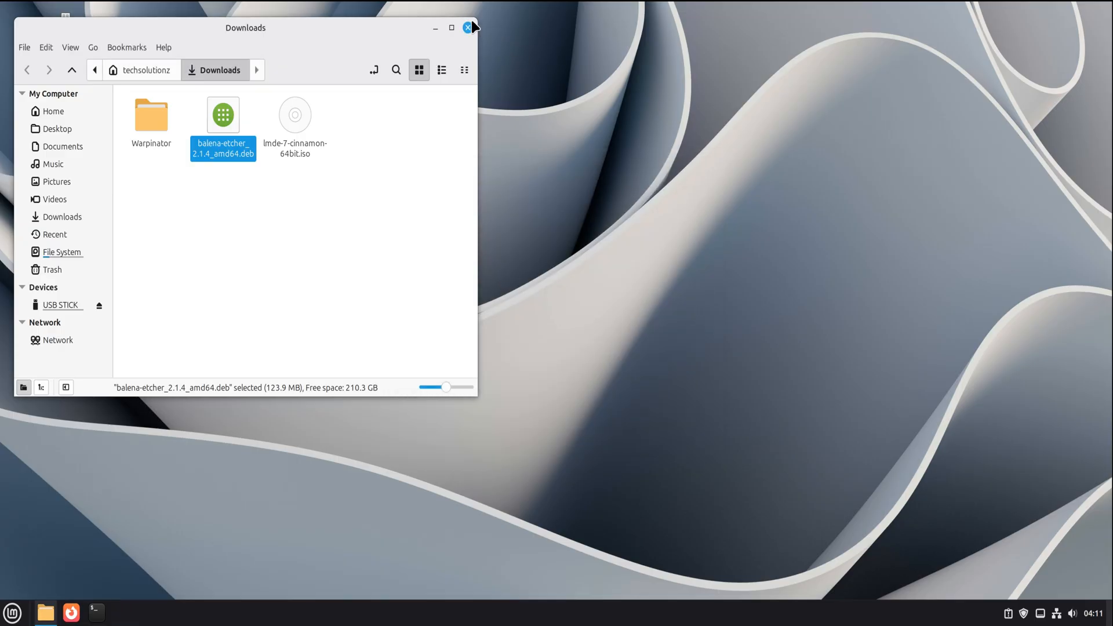
{"action": "left_click", "coordinate": [467, 27]}
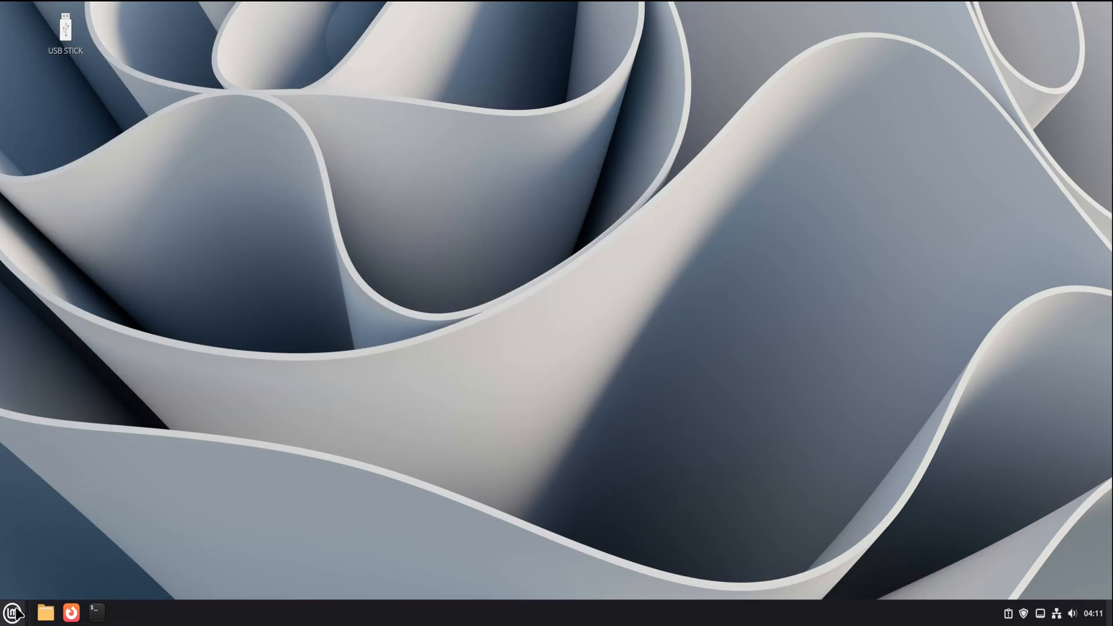
{"action": "left_click", "coordinate": [12, 612]}
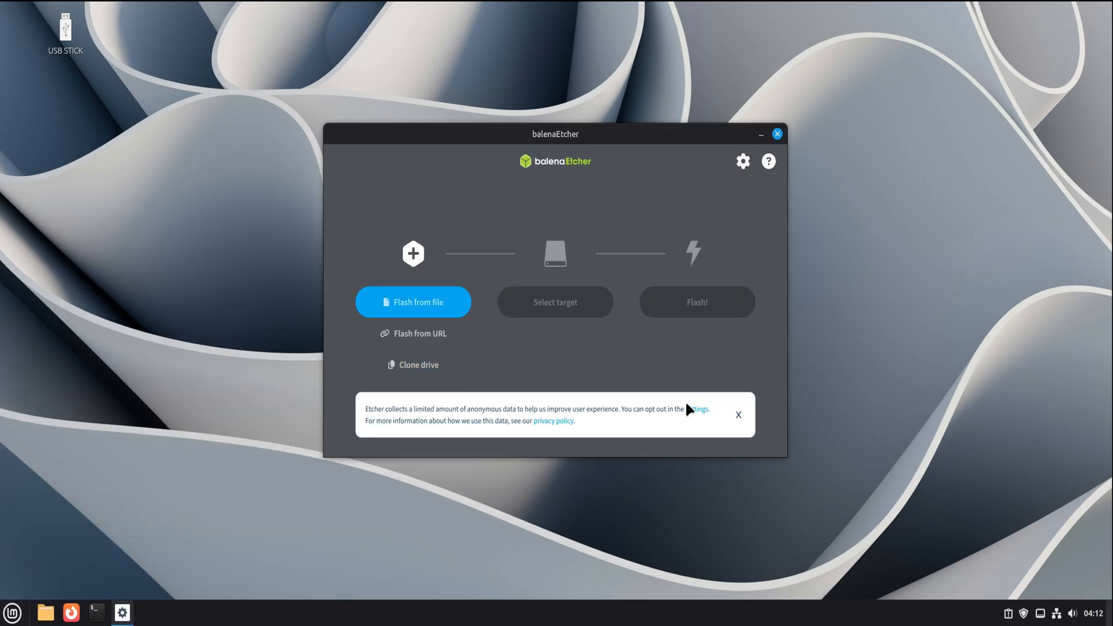
Step: Dismiss Etcher's anonymous data collection notice, leaving the main window ready
{"action": "left_click", "coordinate": [737, 414]}
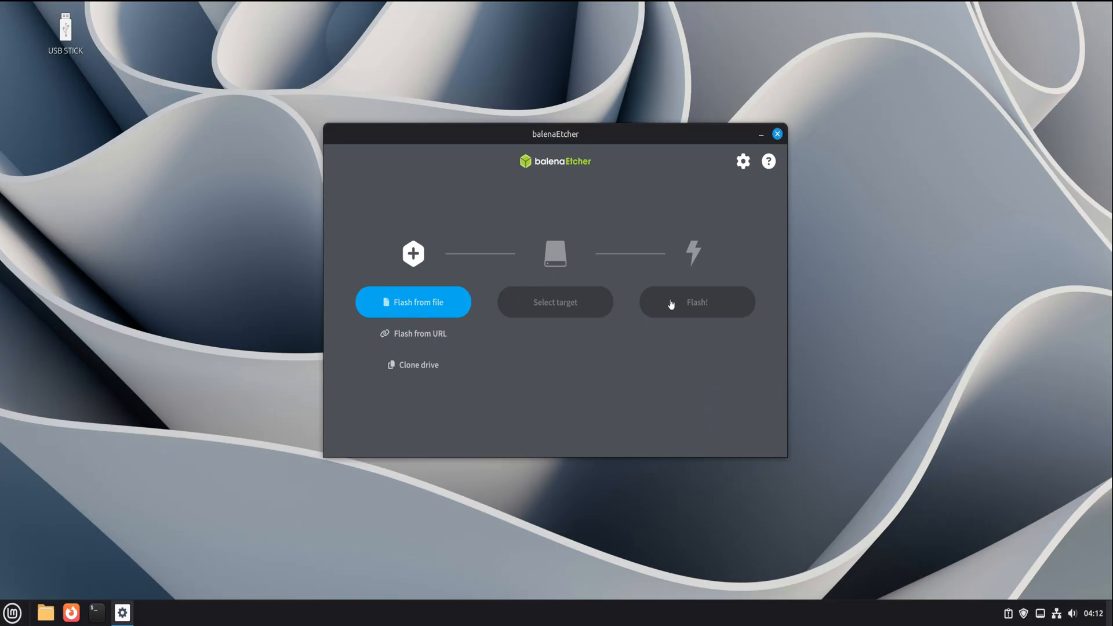
{"action": "mouse_move", "coordinate": [565, 394]}
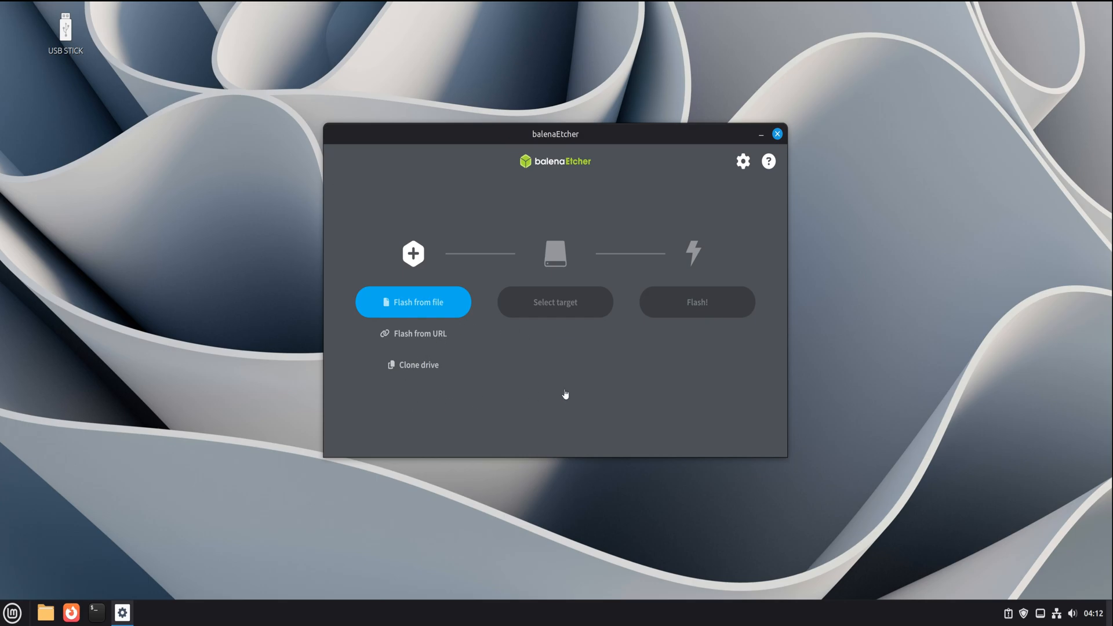
{"action": "left_click", "coordinate": [418, 334]}
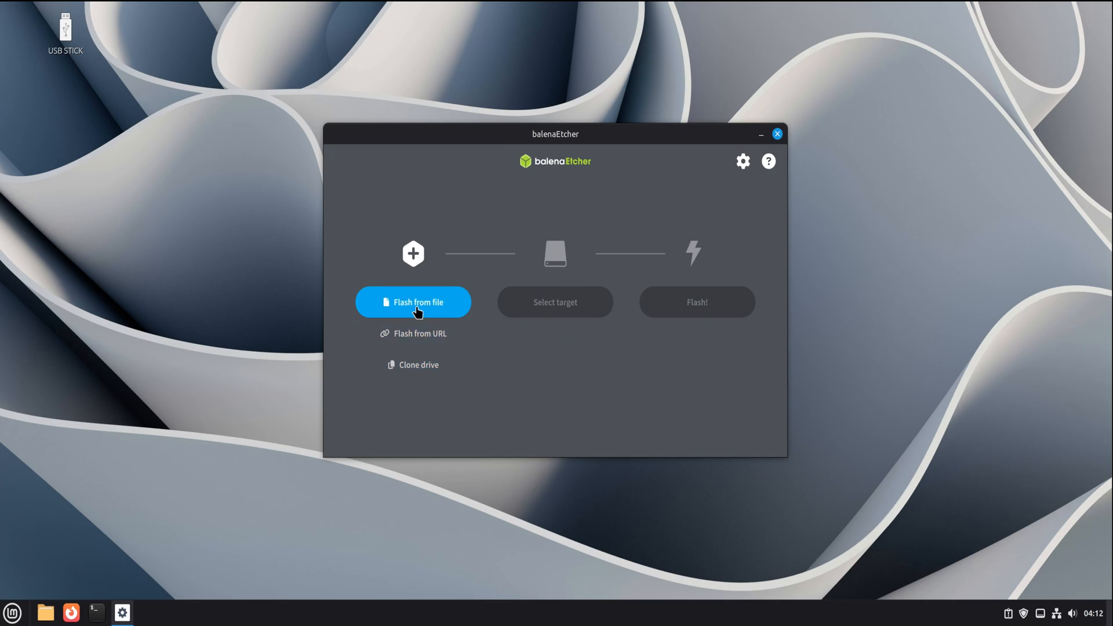
{"action": "mouse_move", "coordinate": [743, 177]}
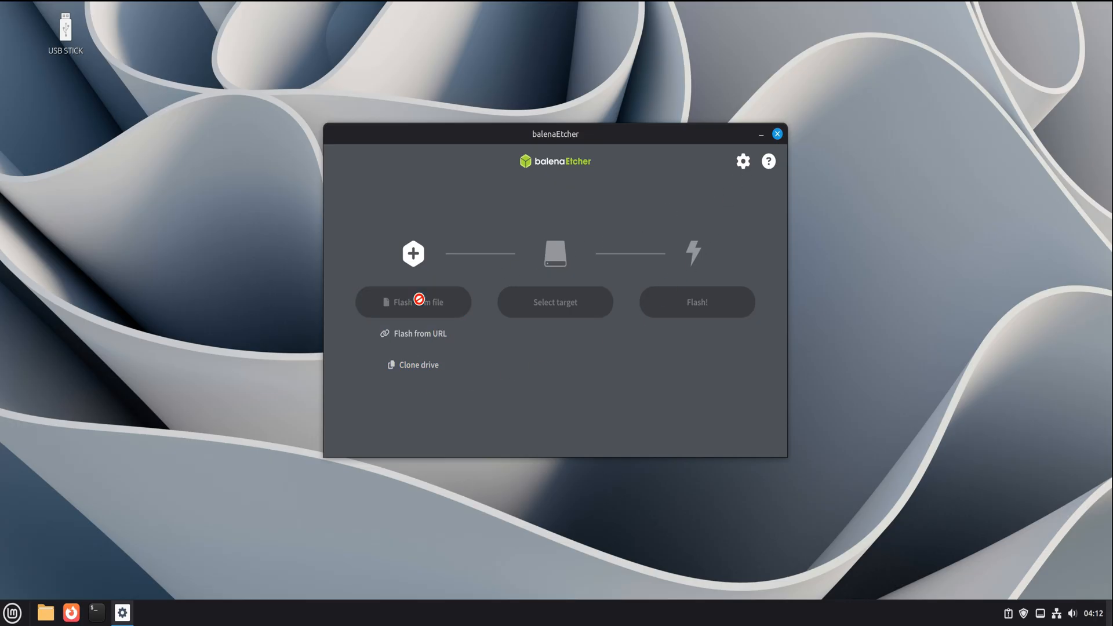
Step: Load lmde-7-cinnamon-64bit.iso from Downloads as the image to flash
{"action": "left_click", "coordinate": [413, 301]}
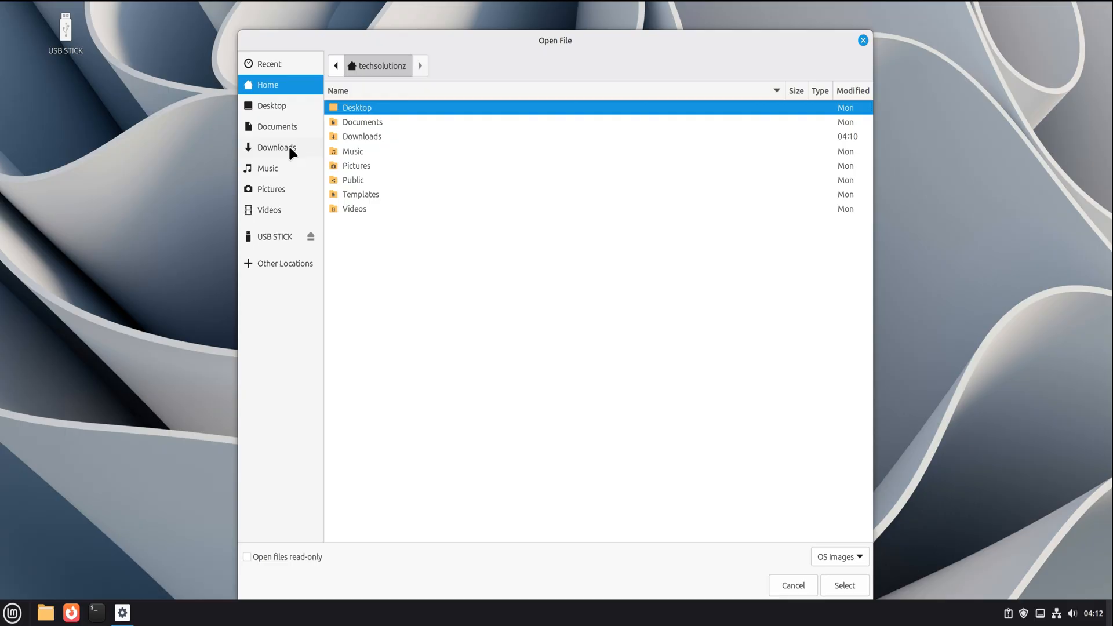
{"action": "left_click", "coordinate": [276, 147]}
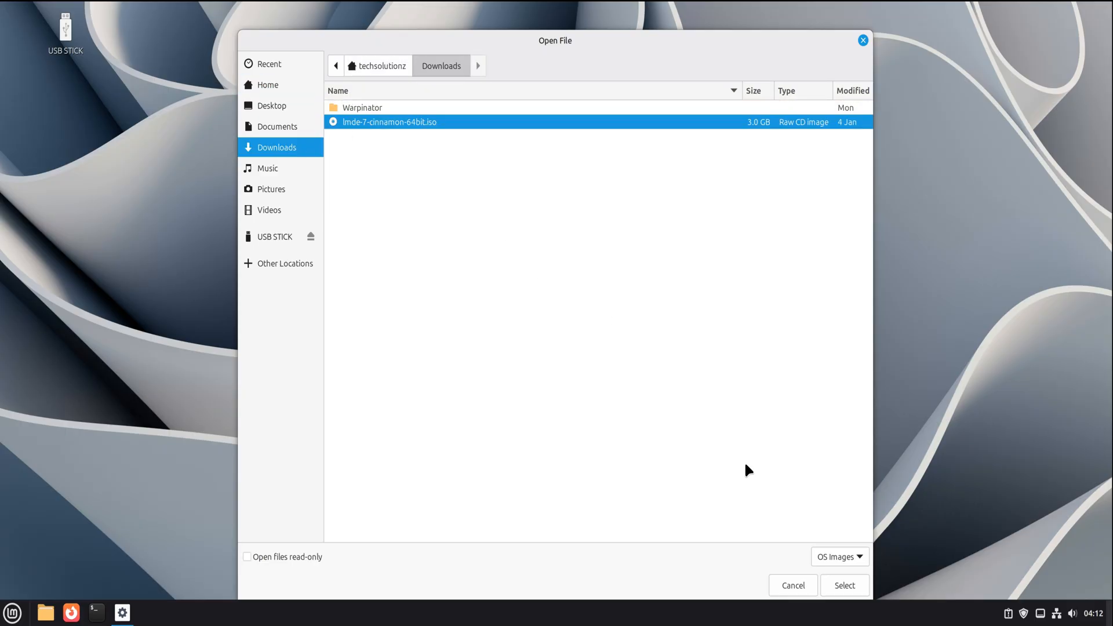
{"action": "mouse_move", "coordinate": [844, 585]}
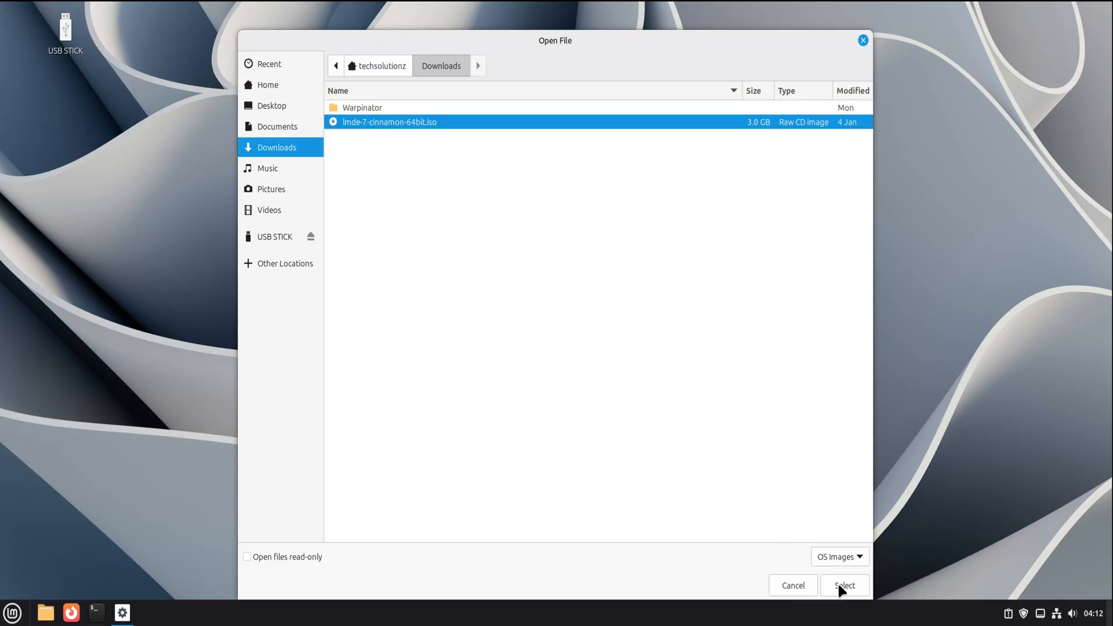
{"action": "left_click", "coordinate": [844, 584]}
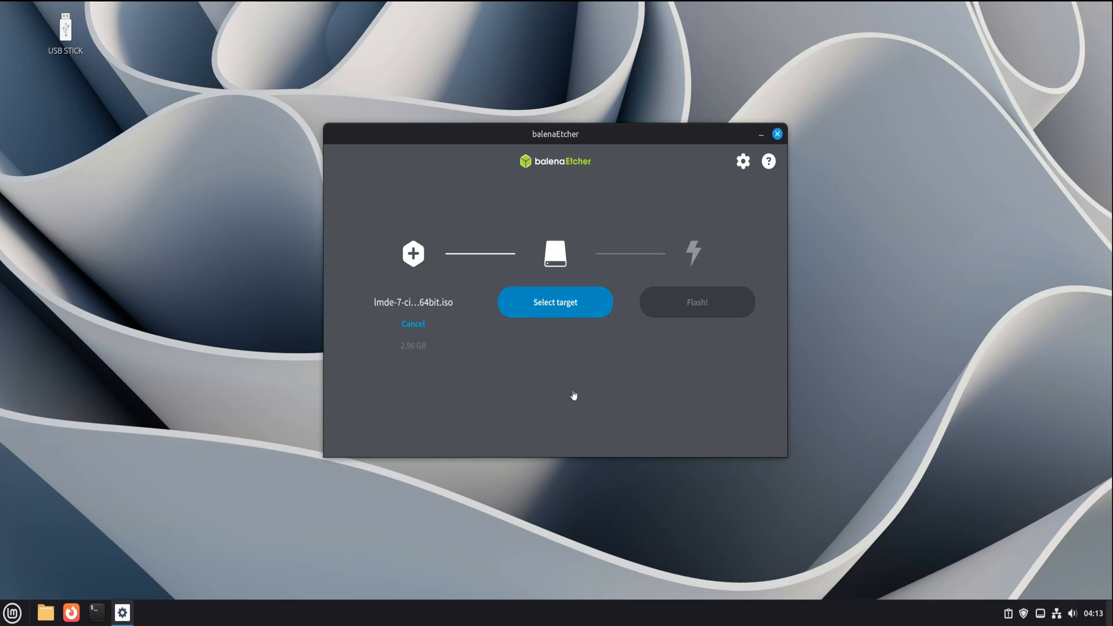
{"action": "mouse_move", "coordinate": [576, 397]}
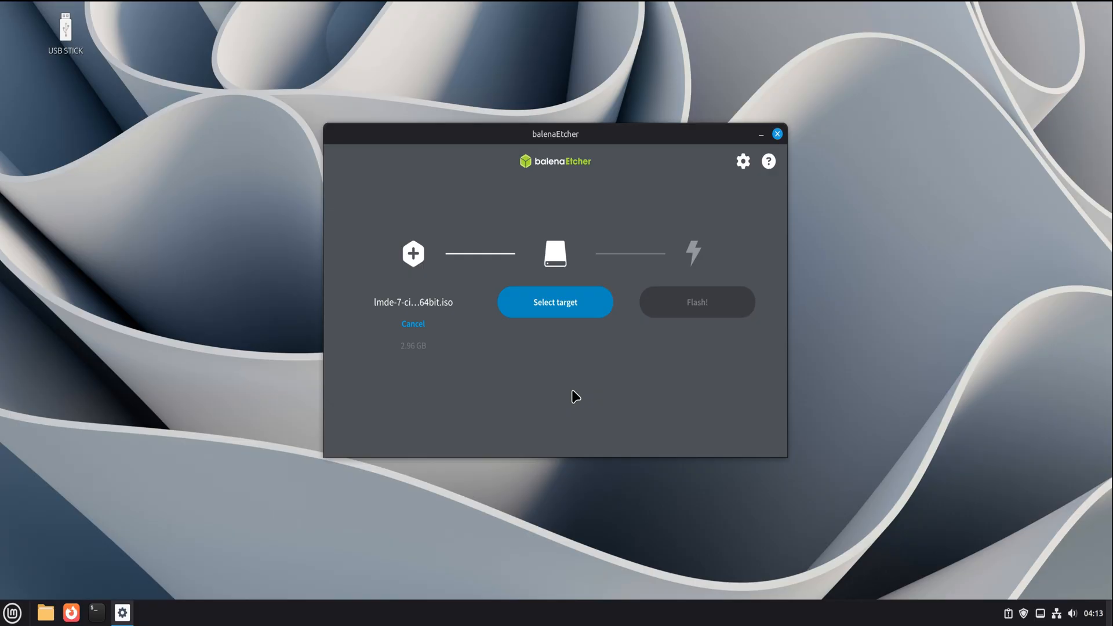
{"action": "mouse_move", "coordinate": [571, 395]}
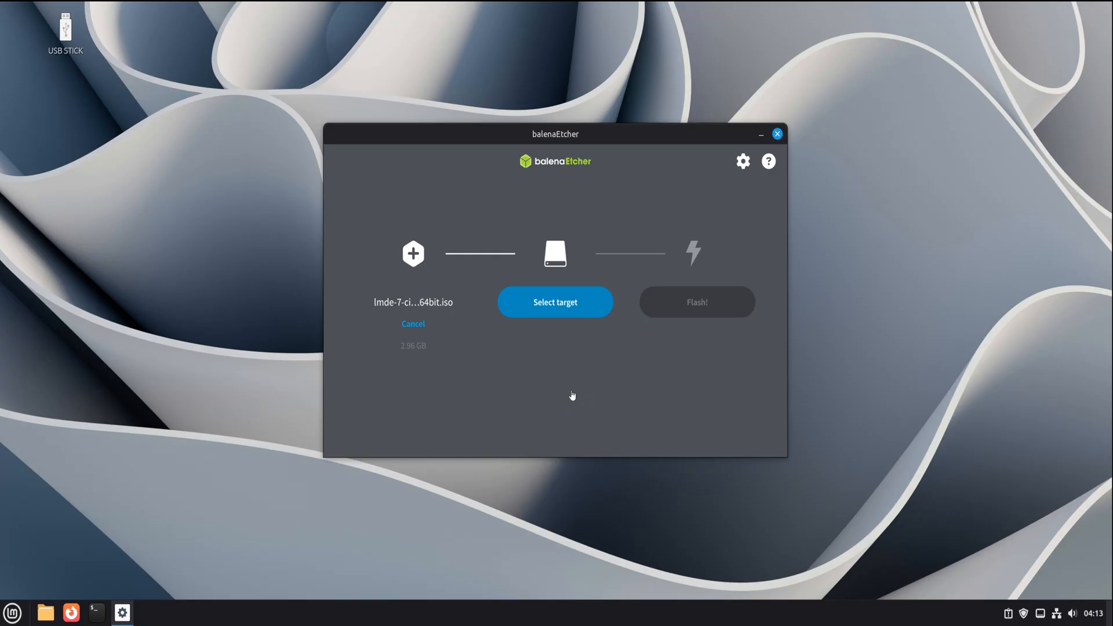
{"action": "mouse_move", "coordinate": [579, 397]}
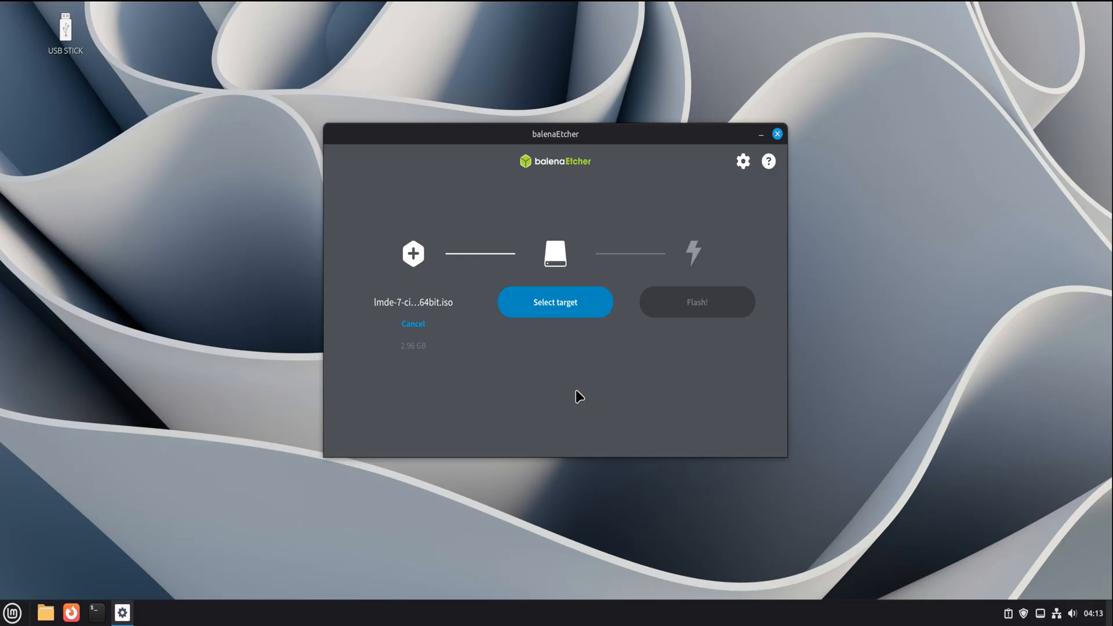
{"action": "mouse_move", "coordinate": [584, 368]}
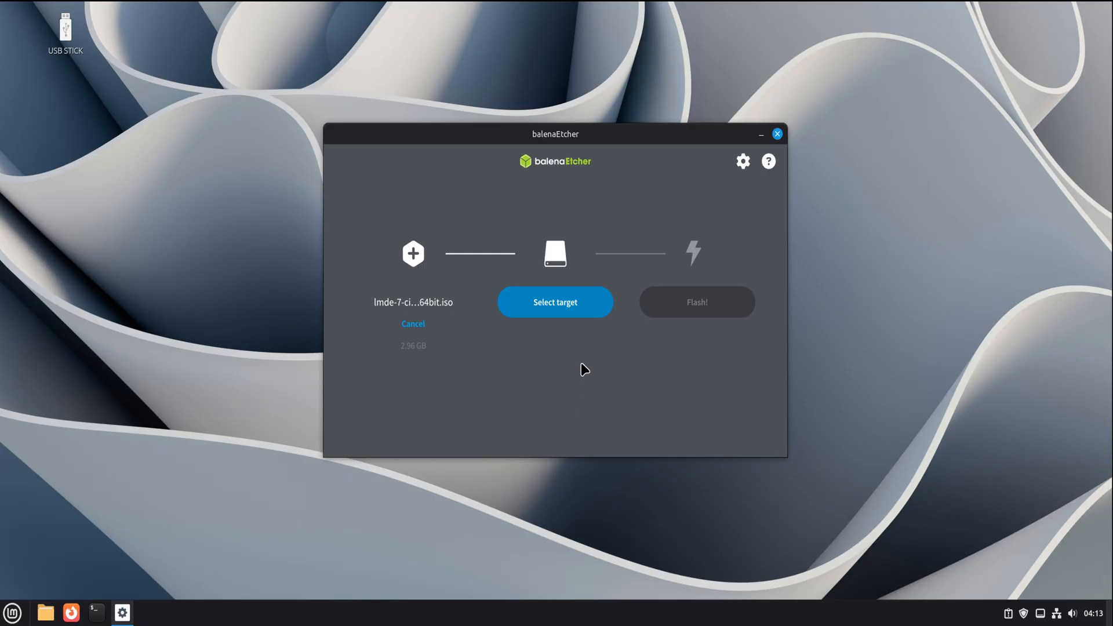
Step: Select the 61.5 GB SanDisk 3.2Gen1 USB stick as the target drive
{"action": "left_click", "coordinate": [554, 301]}
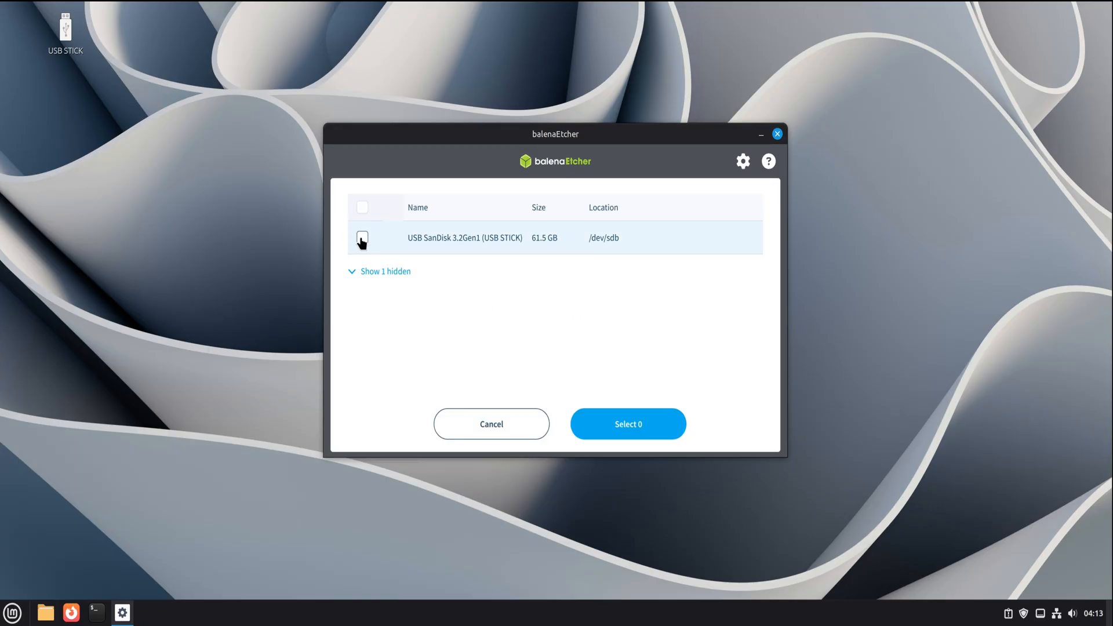
{"action": "left_click", "coordinate": [361, 237]}
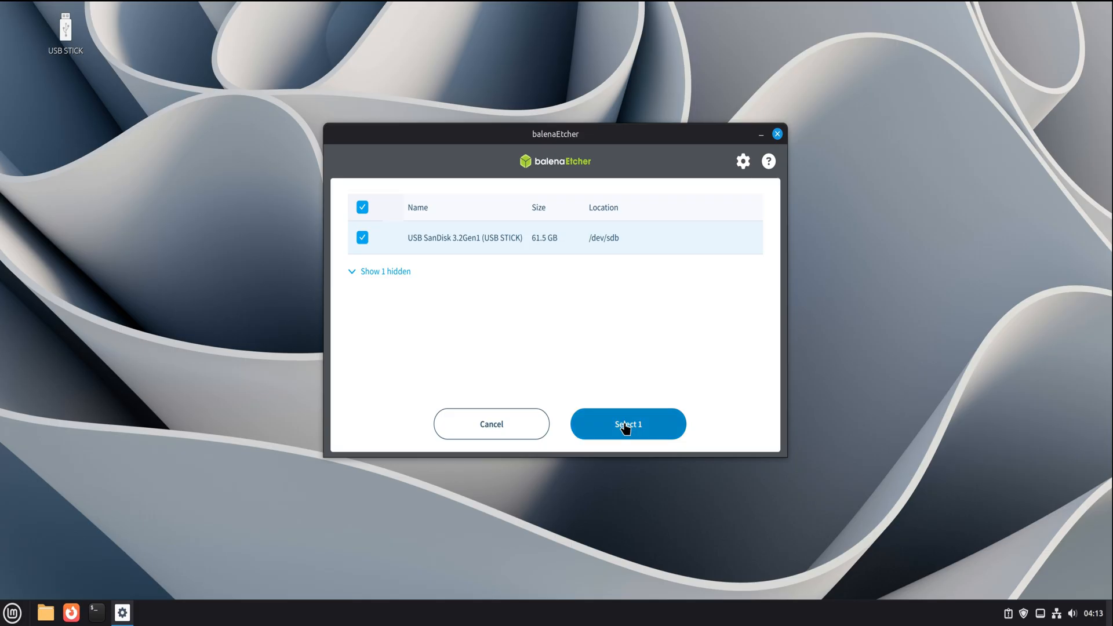
{"action": "left_click", "coordinate": [627, 424]}
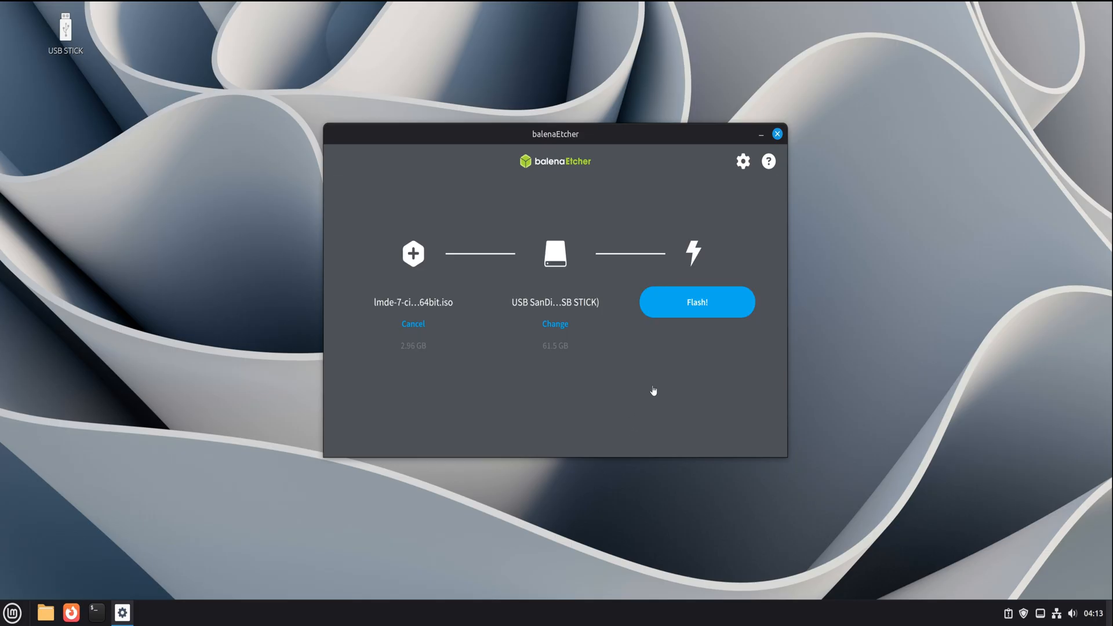
{"action": "mouse_move", "coordinate": [706, 328]}
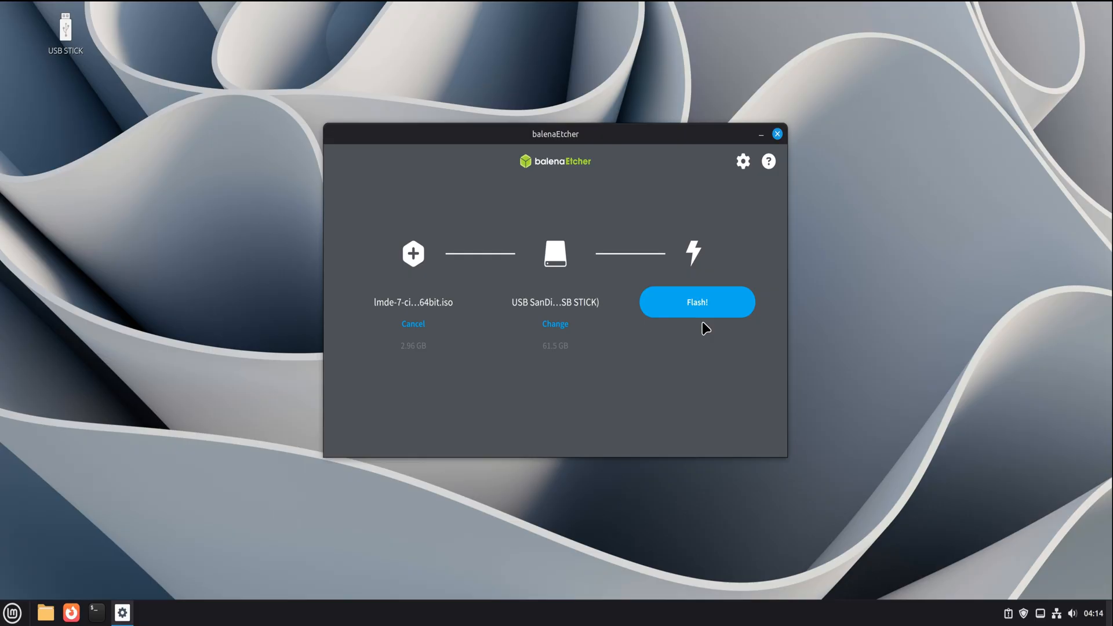
{"action": "mouse_move", "coordinate": [570, 345]}
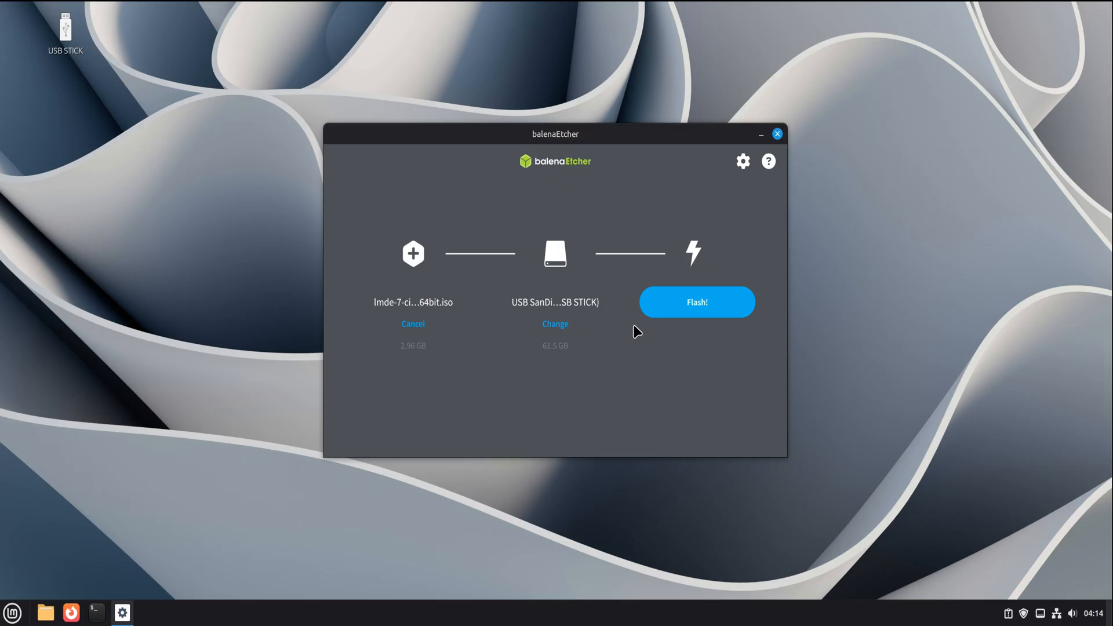
{"action": "mouse_move", "coordinate": [660, 383]}
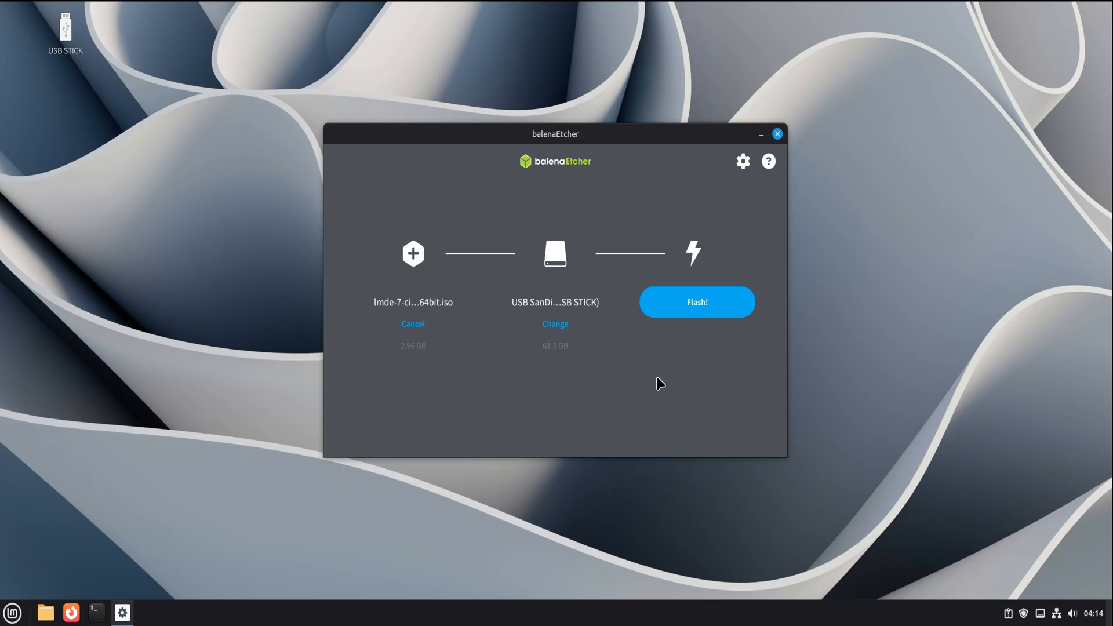
{"action": "mouse_move", "coordinate": [694, 311]}
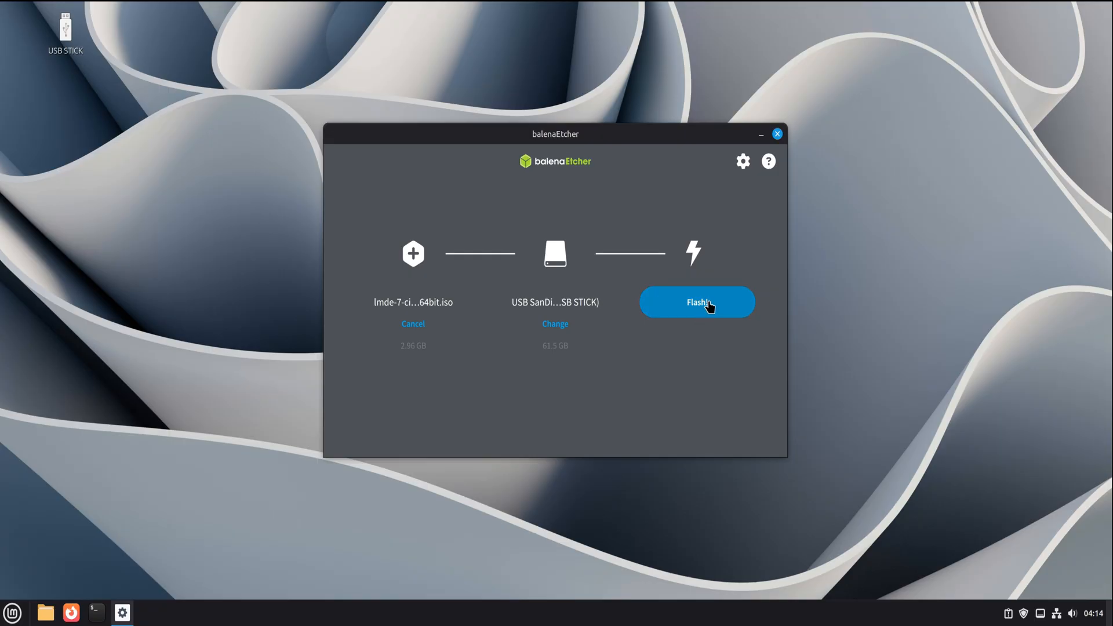
Step: Flash the LMDE 7 image to the SanDisk stick, authenticating with the administrator password
{"action": "left_click", "coordinate": [696, 301]}
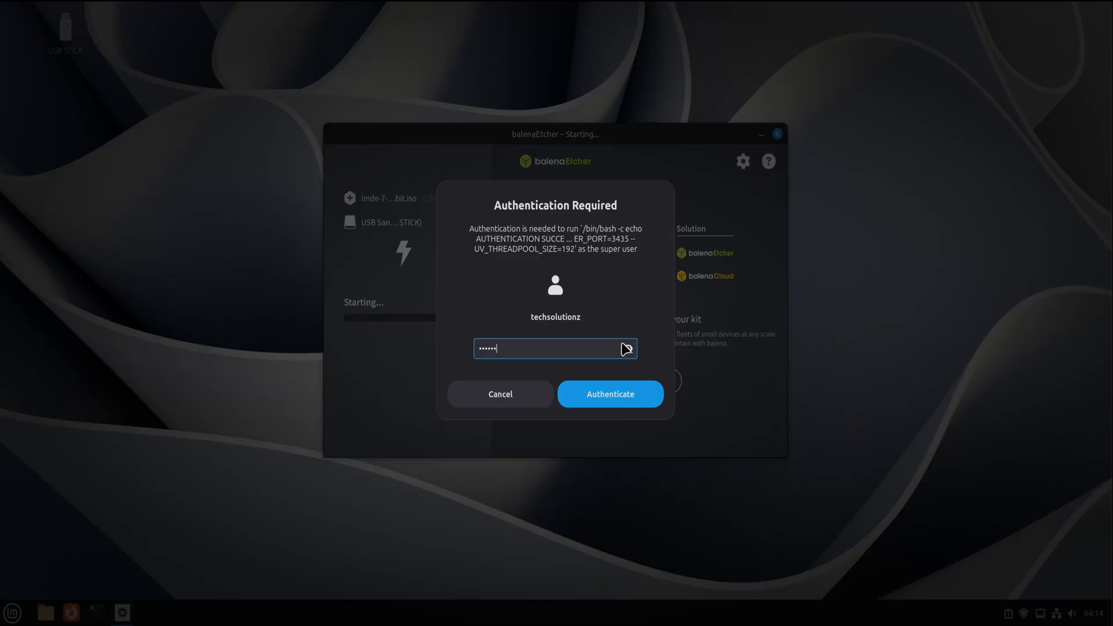
{"action": "left_click", "coordinate": [608, 394]}
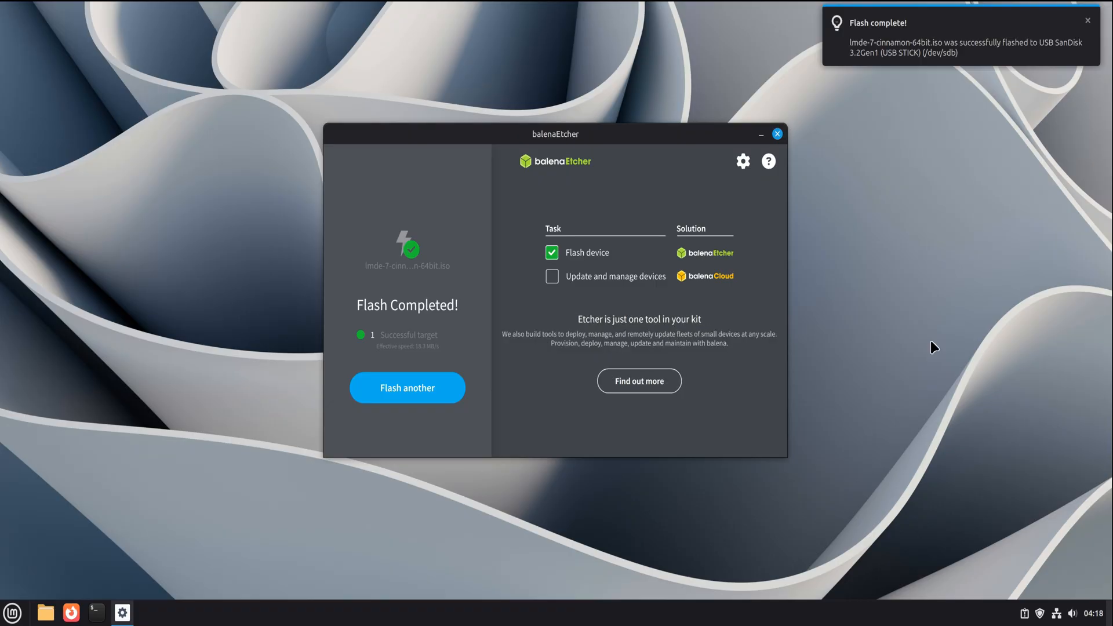
{"action": "mouse_move", "coordinate": [839, 56]}
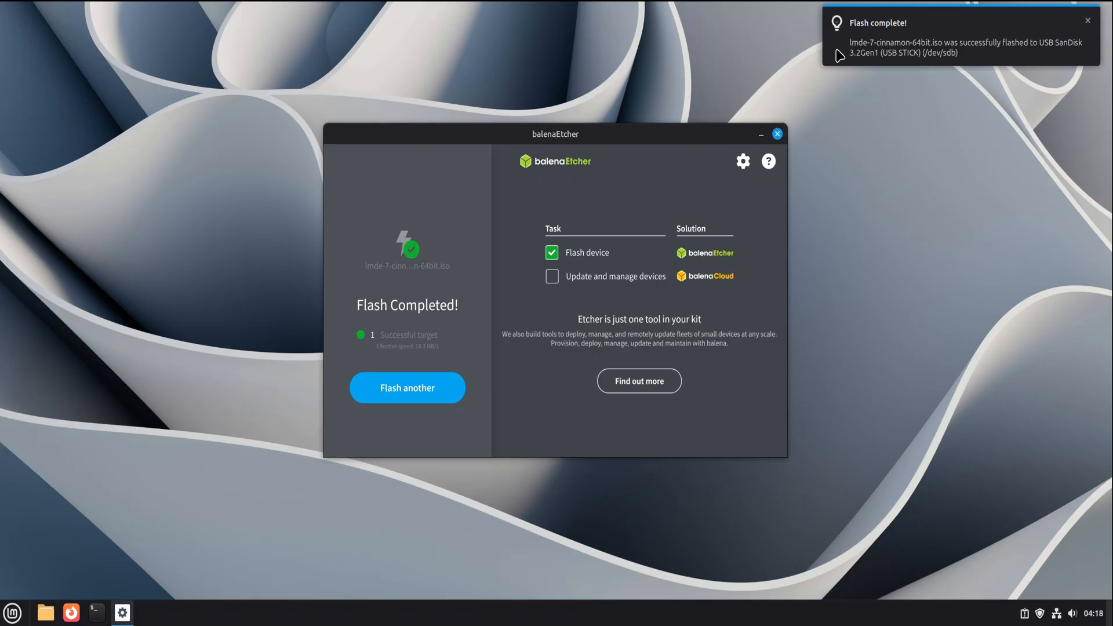
{"action": "mouse_move", "coordinate": [1006, 53]}
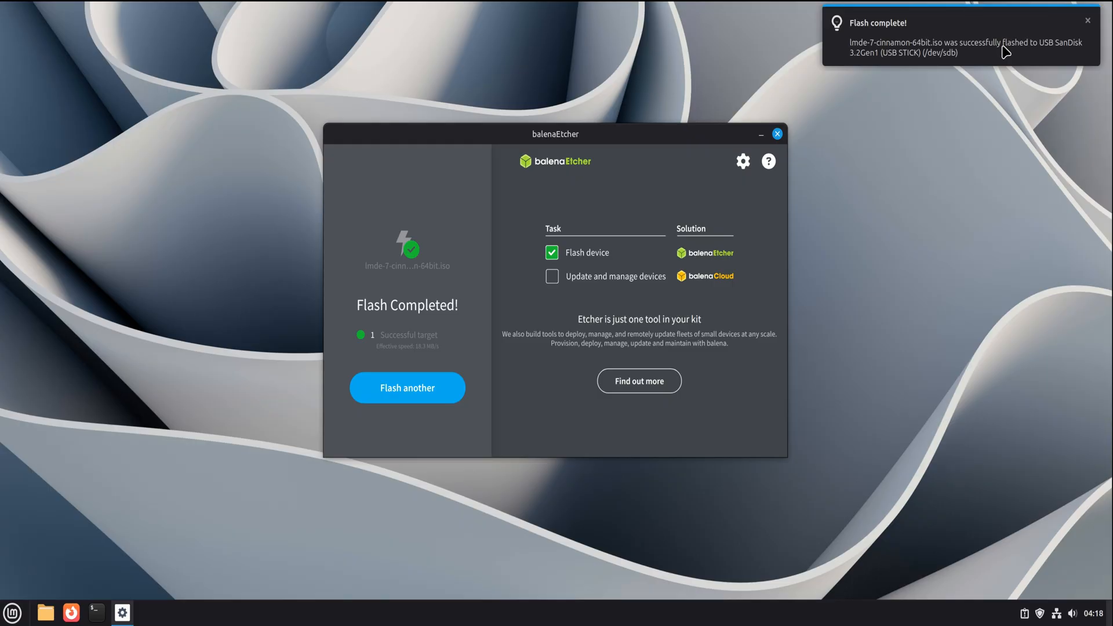
{"action": "mouse_move", "coordinate": [999, 58]}
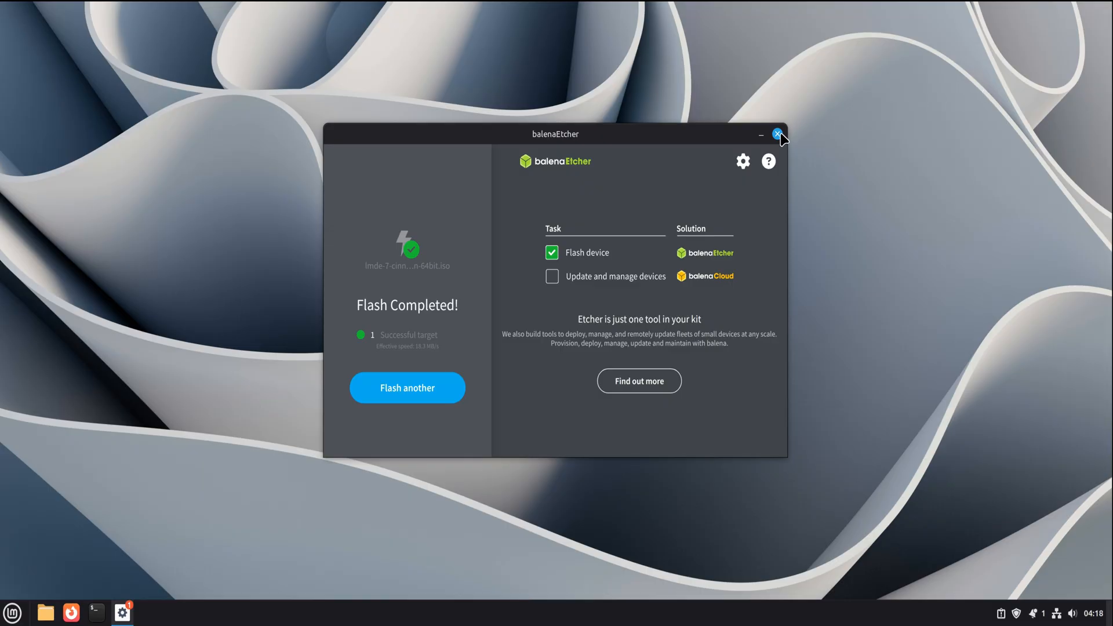
Step: Close Etcher and show the LMDE 7 Cinnamon 64-bit USB volume's contents in Nemo
{"action": "left_click", "coordinate": [777, 135]}
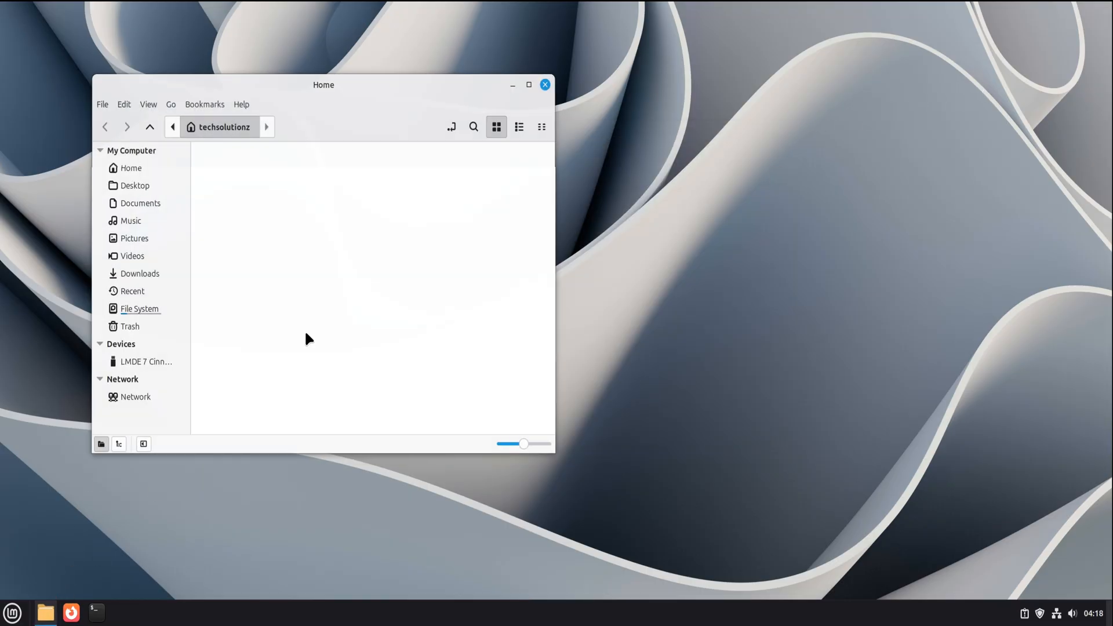
{"action": "left_click", "coordinate": [146, 362]}
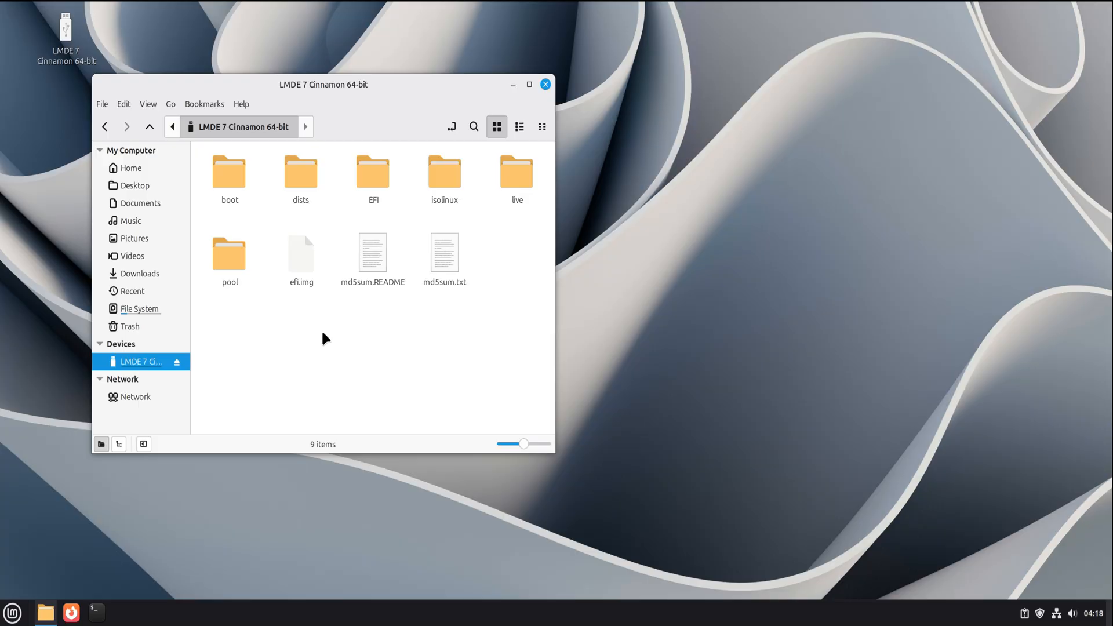
{"action": "right_click", "coordinate": [325, 340]}
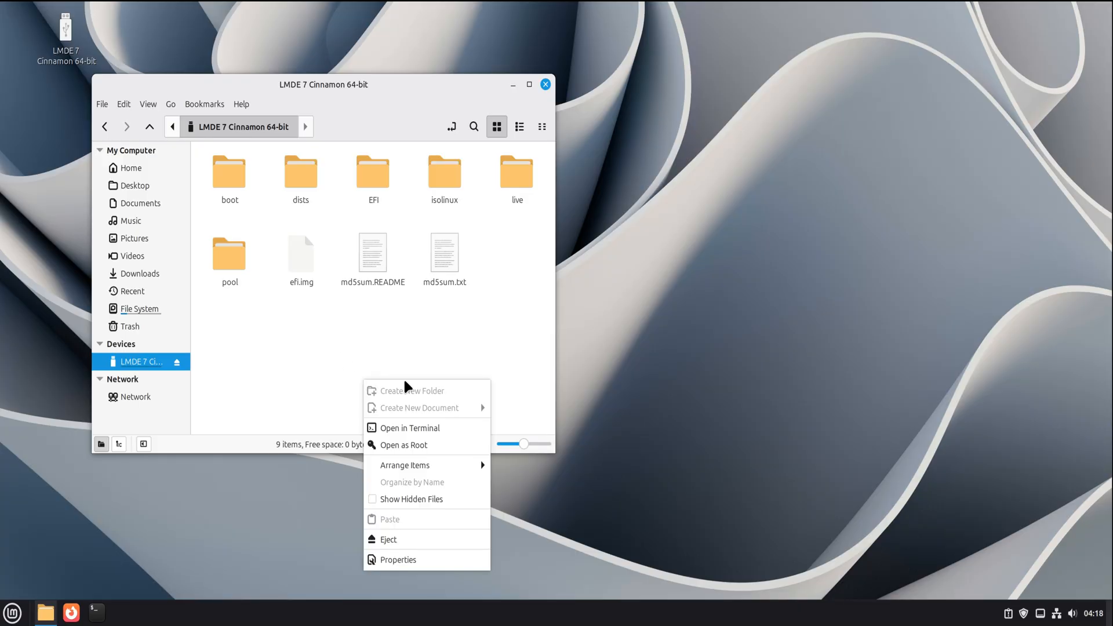